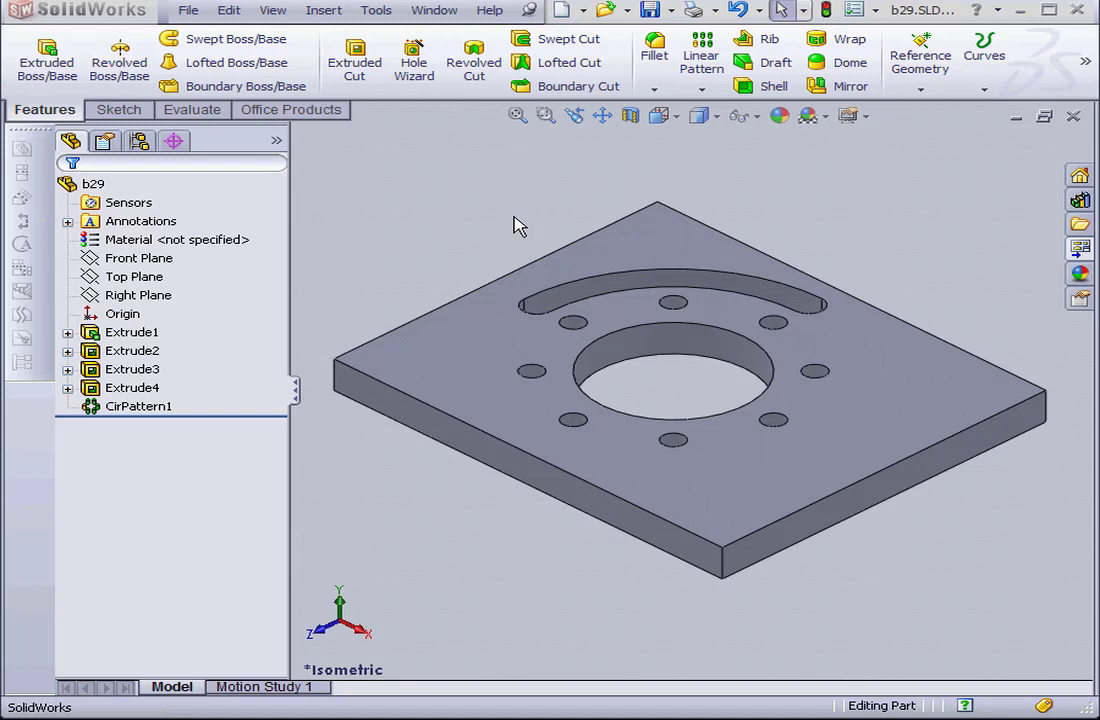
{"action": "mouse_move", "coordinate": [418, 280]}
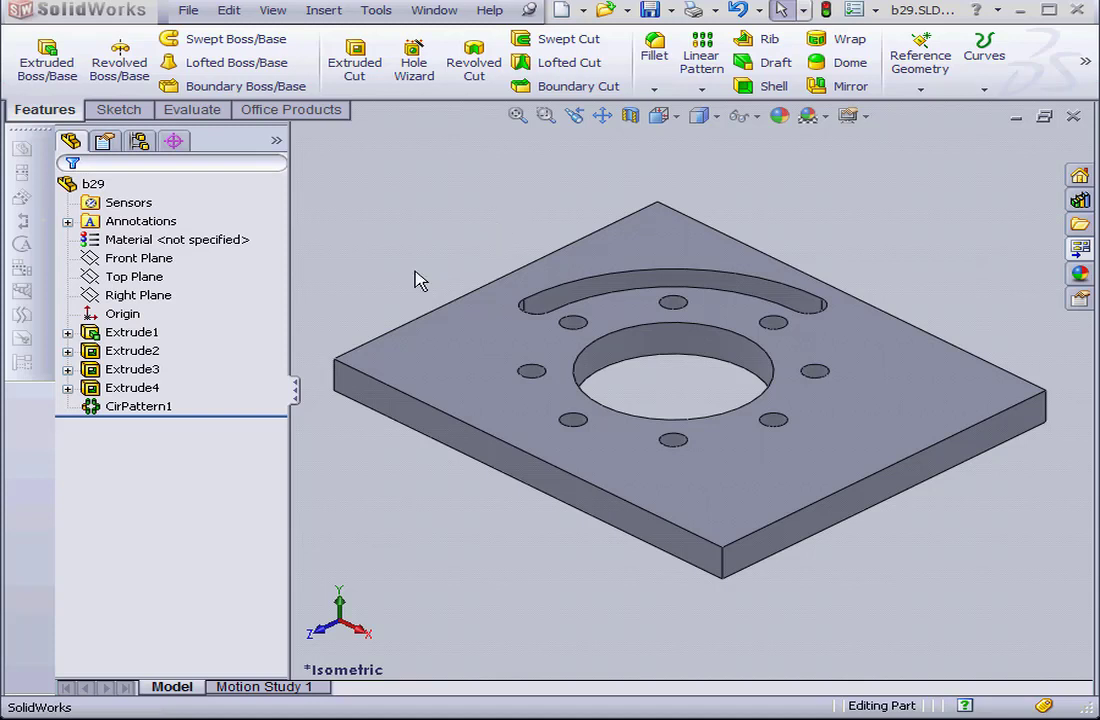
Inspect the plate's arc slot, center hole and other features in the FeatureManager
{"action": "left_click", "coordinate": [132, 368]}
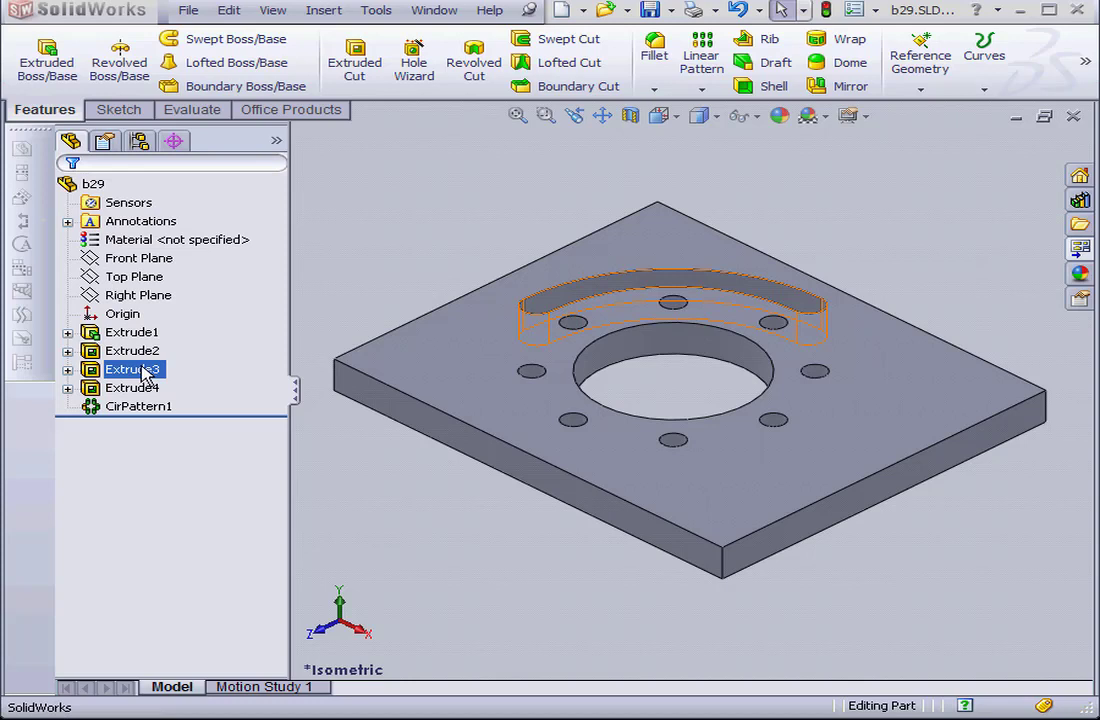
{"action": "left_click", "coordinate": [132, 350]}
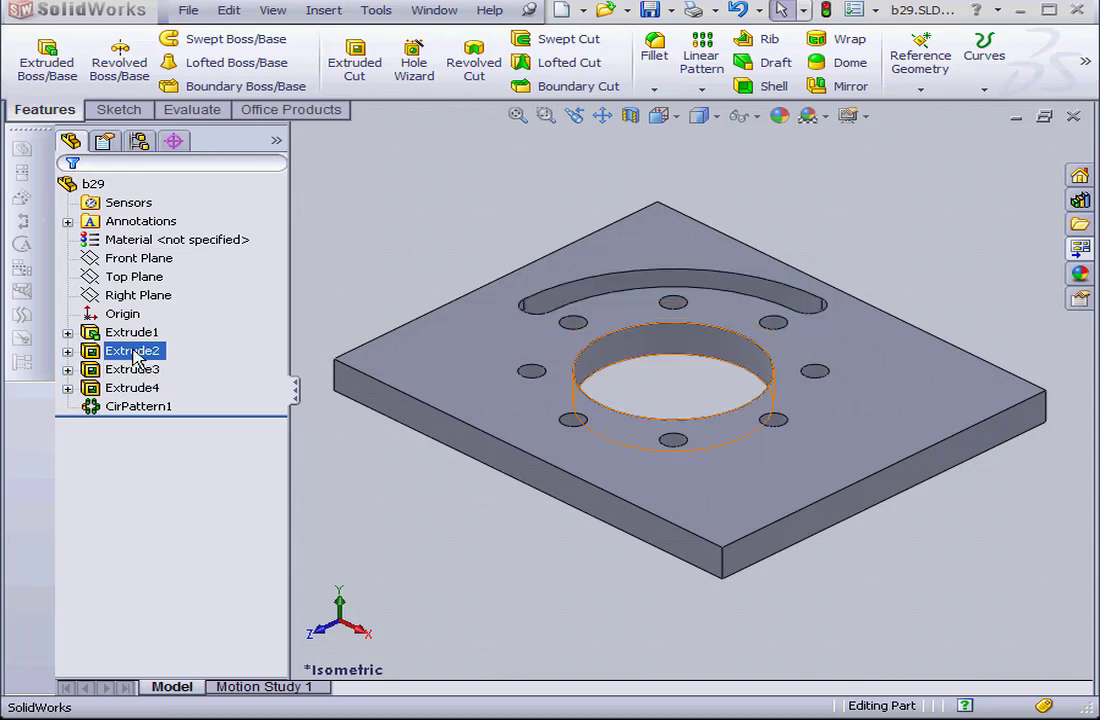
{"action": "left_click", "coordinate": [140, 406]}
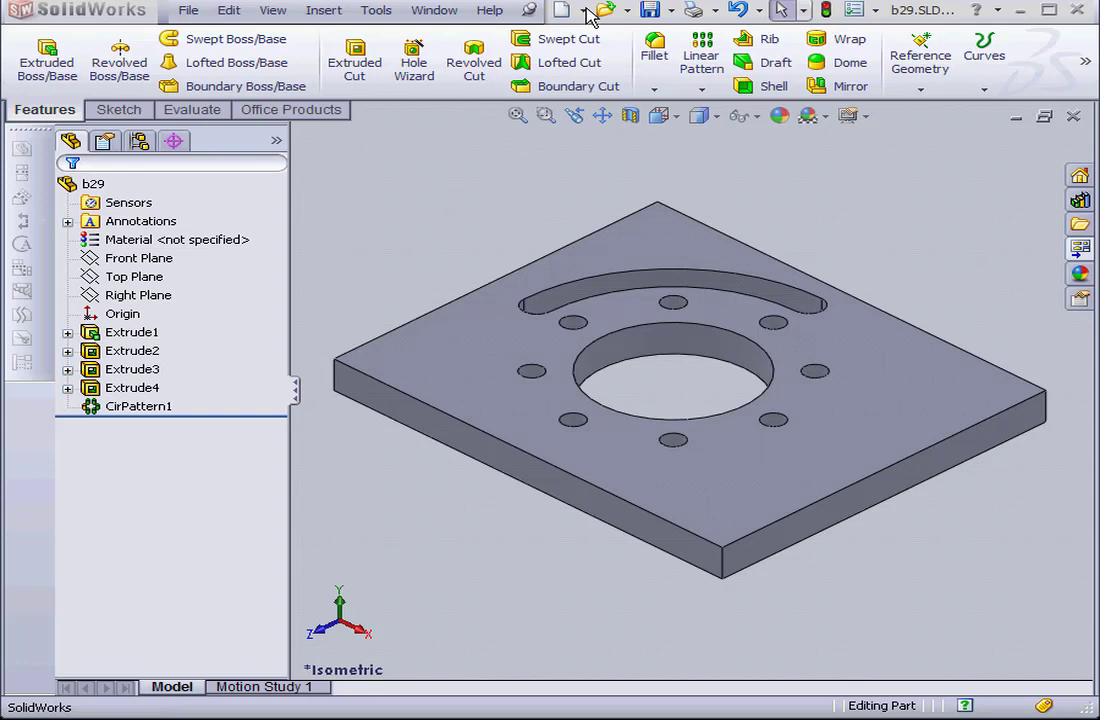
Create a new drawing document with a B-landscape sheet
{"action": "left_click", "coordinate": [564, 8]}
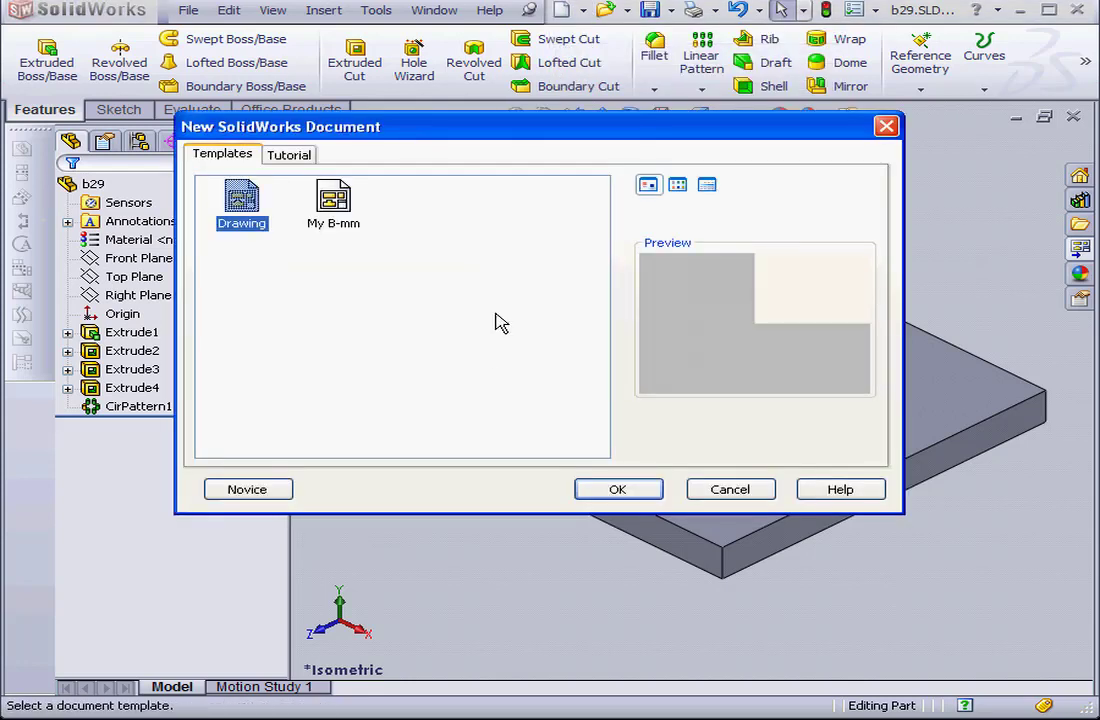
{"action": "left_click", "coordinate": [616, 488]}
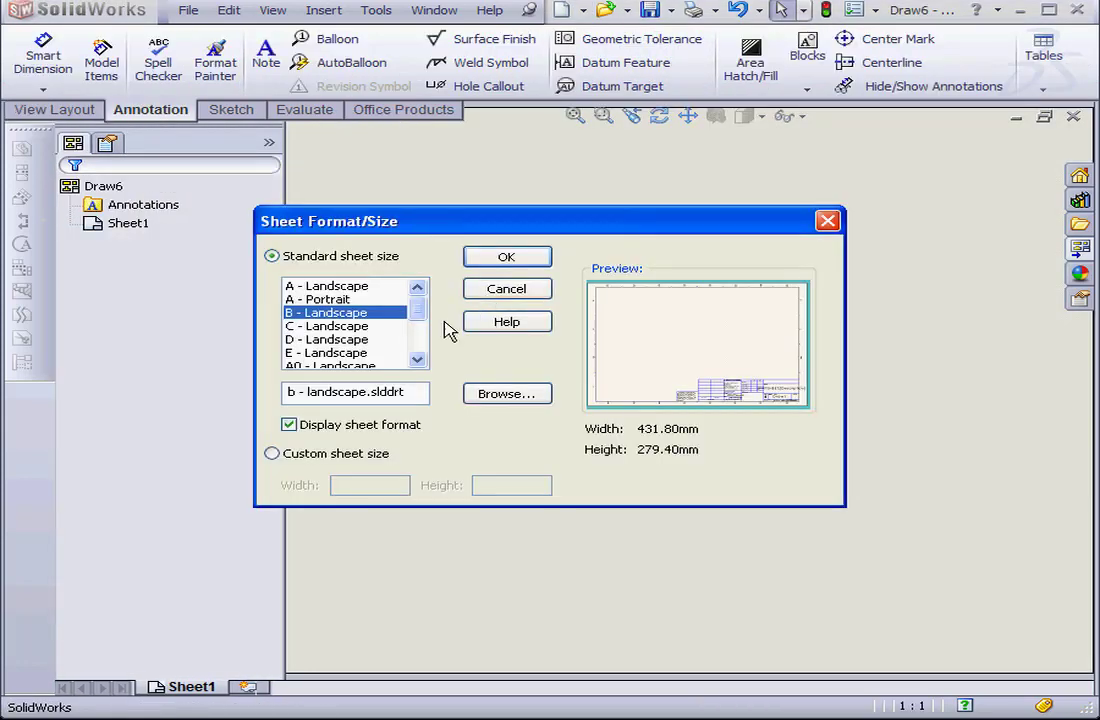
{"action": "left_click", "coordinate": [506, 256]}
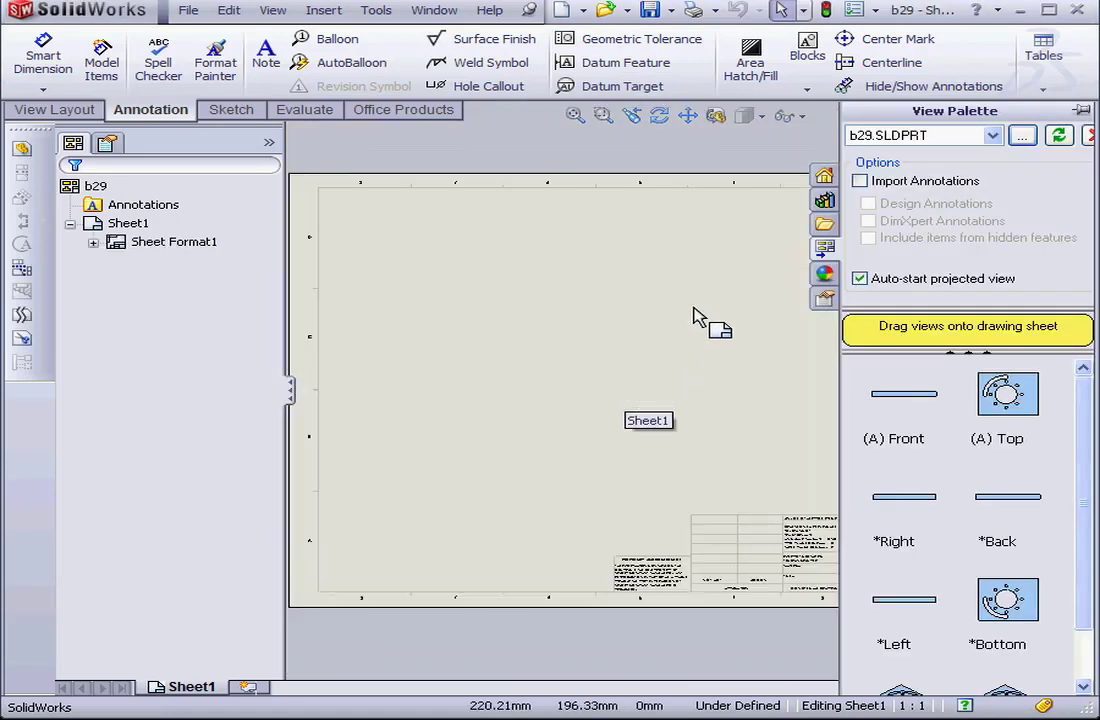
{"action": "mouse_move", "coordinate": [856, 18]}
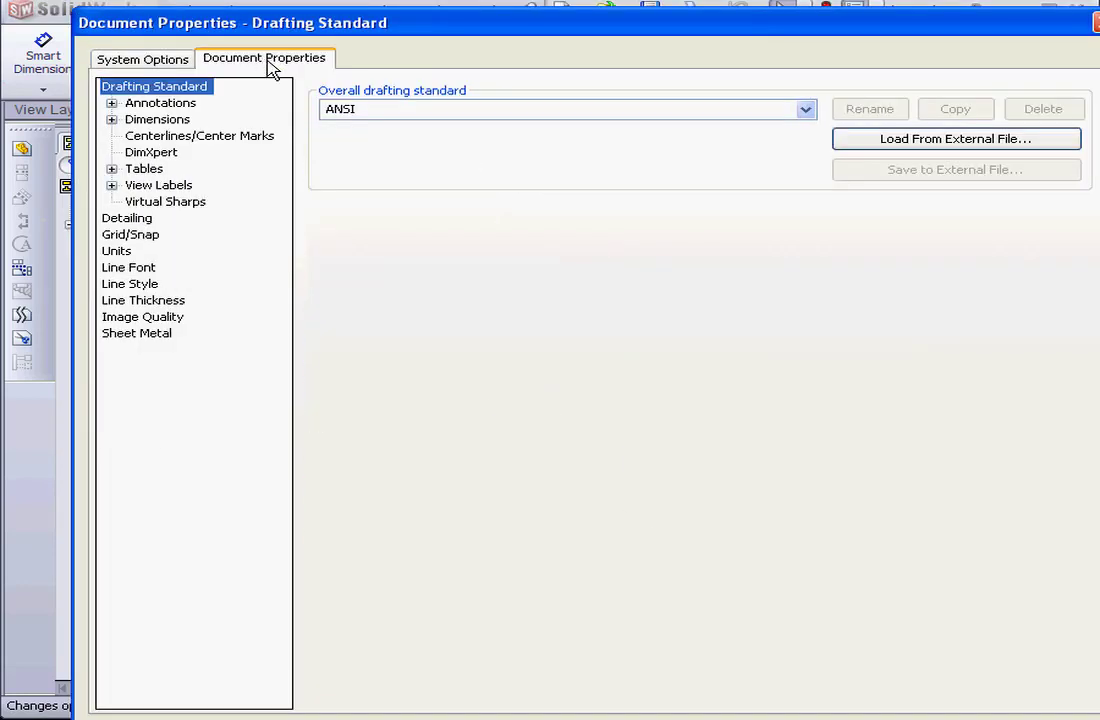
In Document Properties, set arc slot center marks to centerline arc with radial lines and apply
{"action": "left_click", "coordinate": [126, 218]}
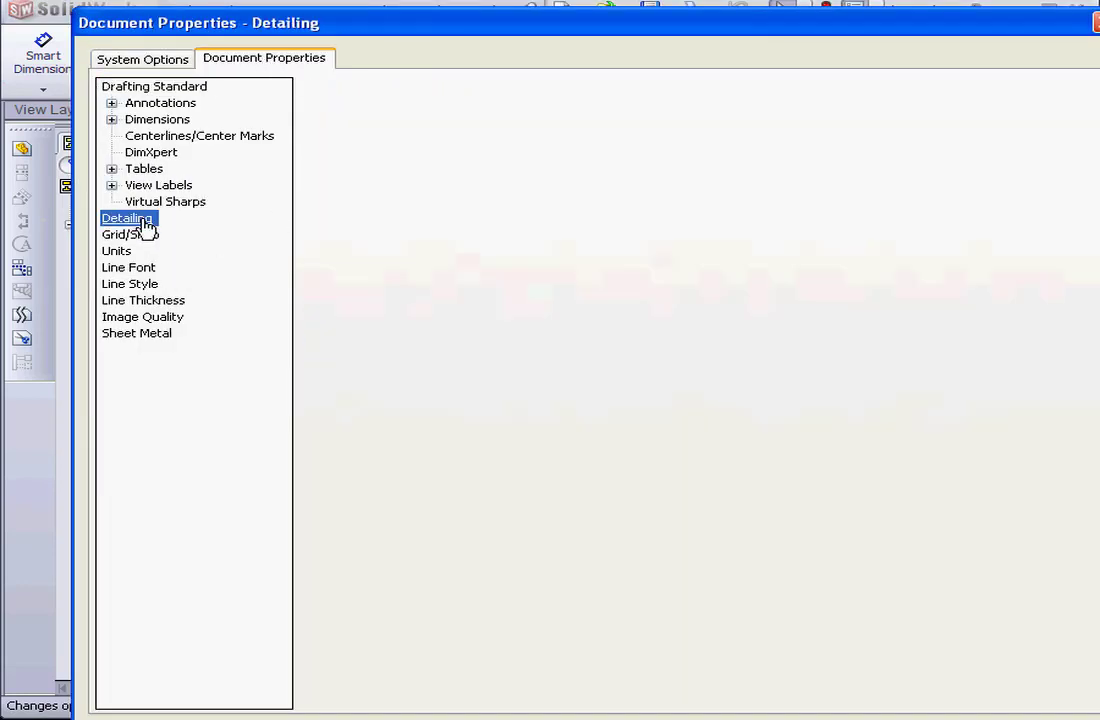
{"action": "left_click", "coordinate": [128, 218]}
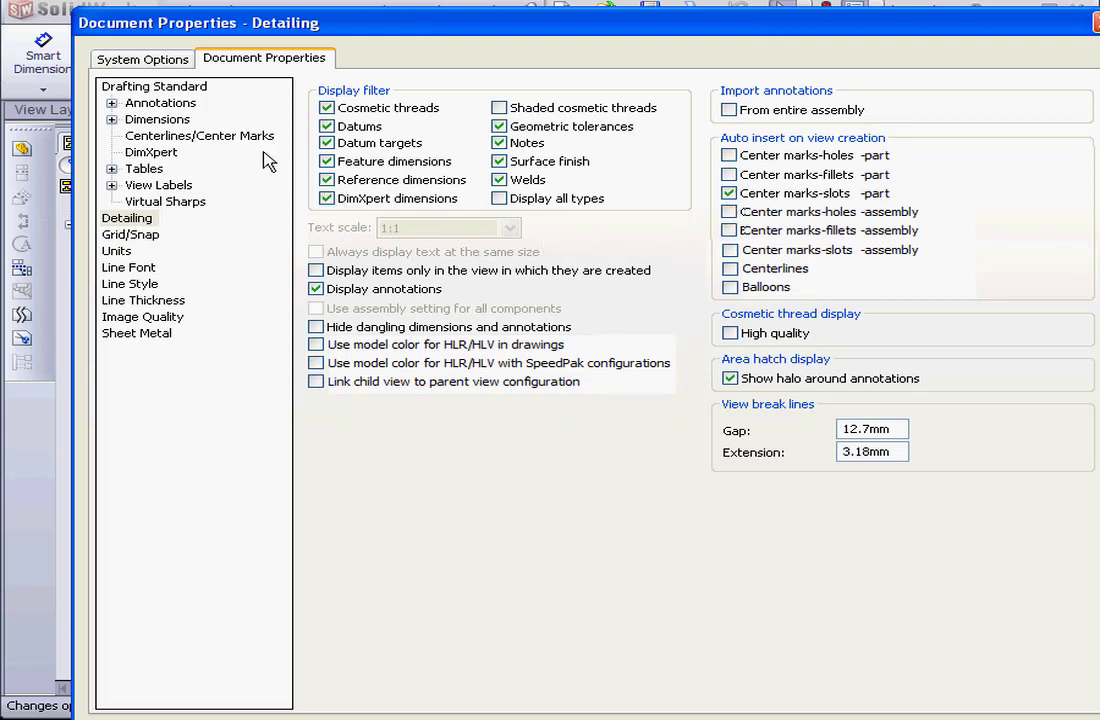
{"action": "left_click", "coordinate": [200, 136]}
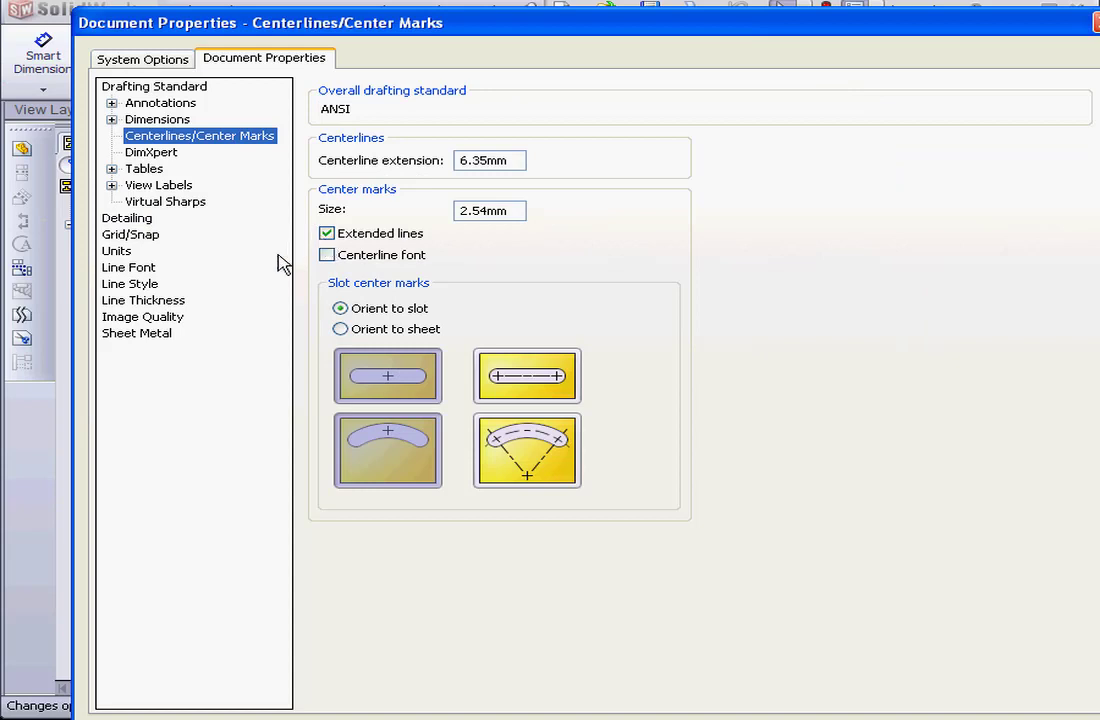
{"action": "mouse_move", "coordinate": [528, 450]}
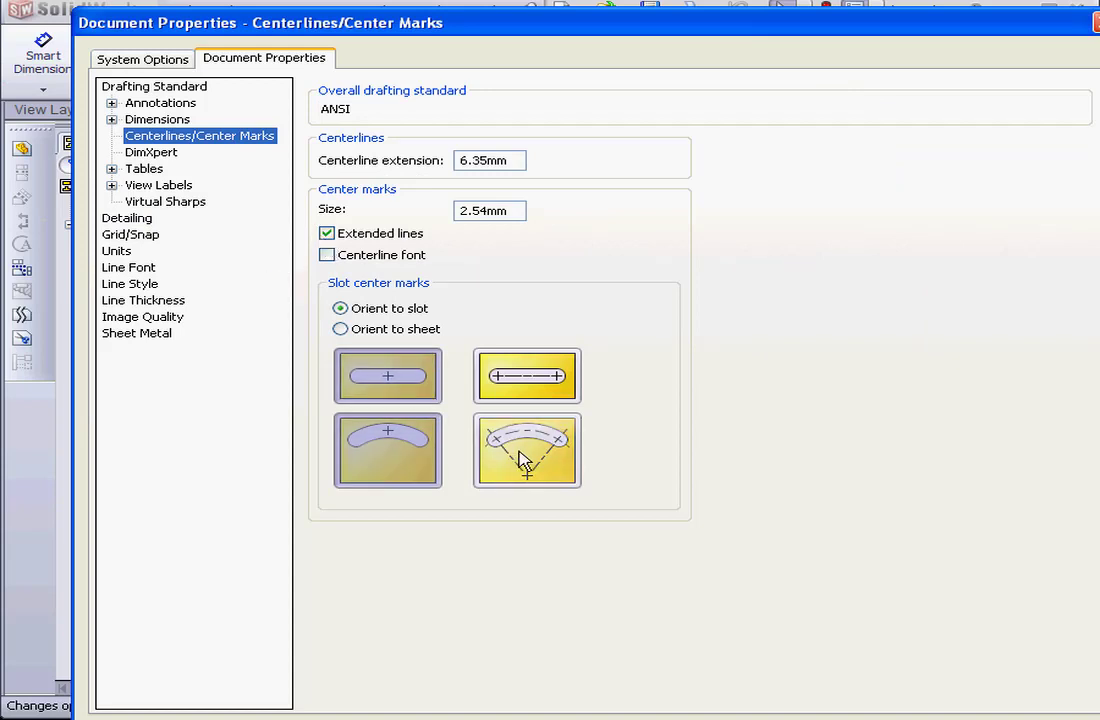
{"action": "left_click", "coordinate": [388, 450]}
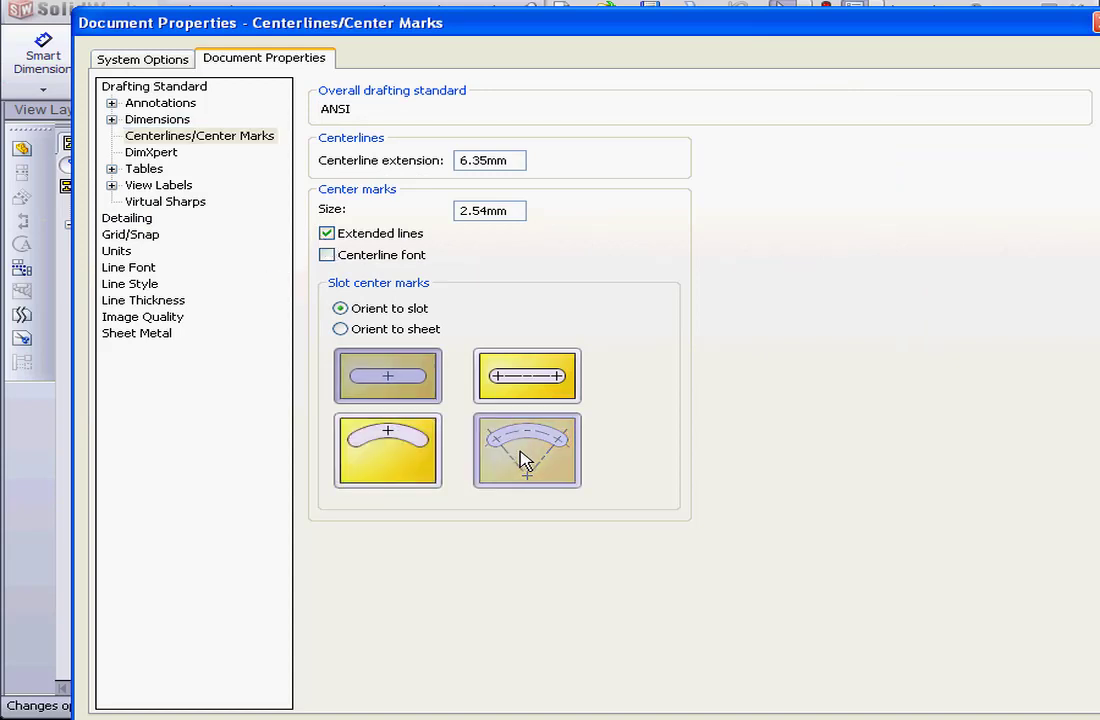
{"action": "left_click", "coordinate": [526, 450]}
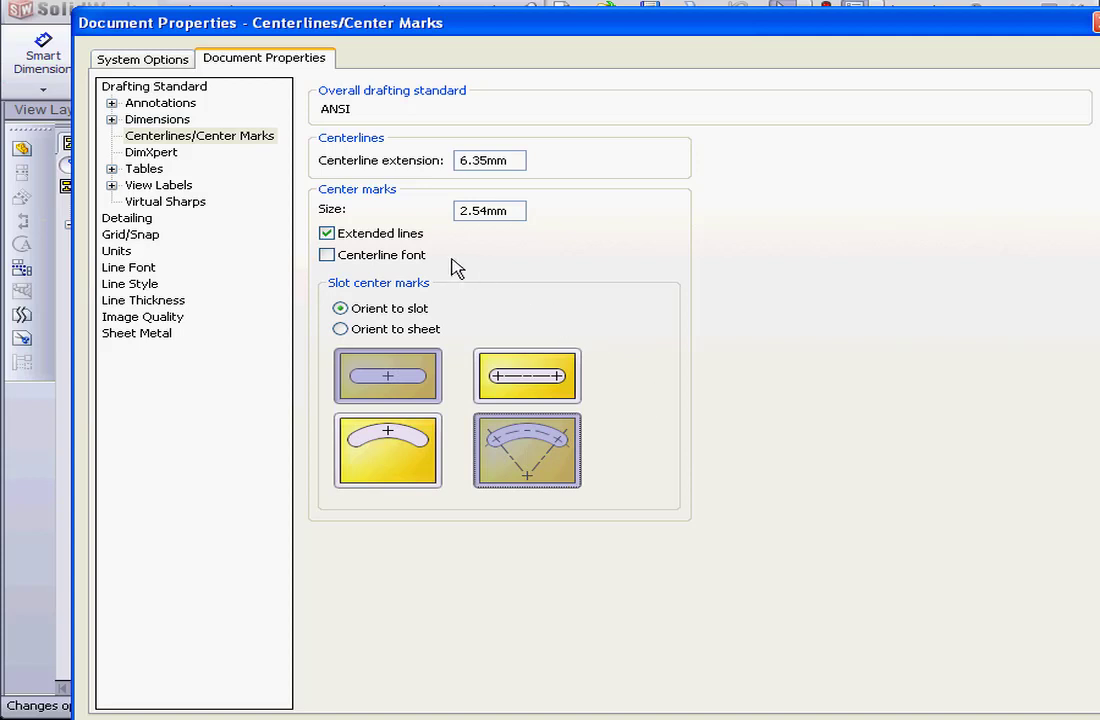
{"action": "mouse_move", "coordinate": [418, 232]}
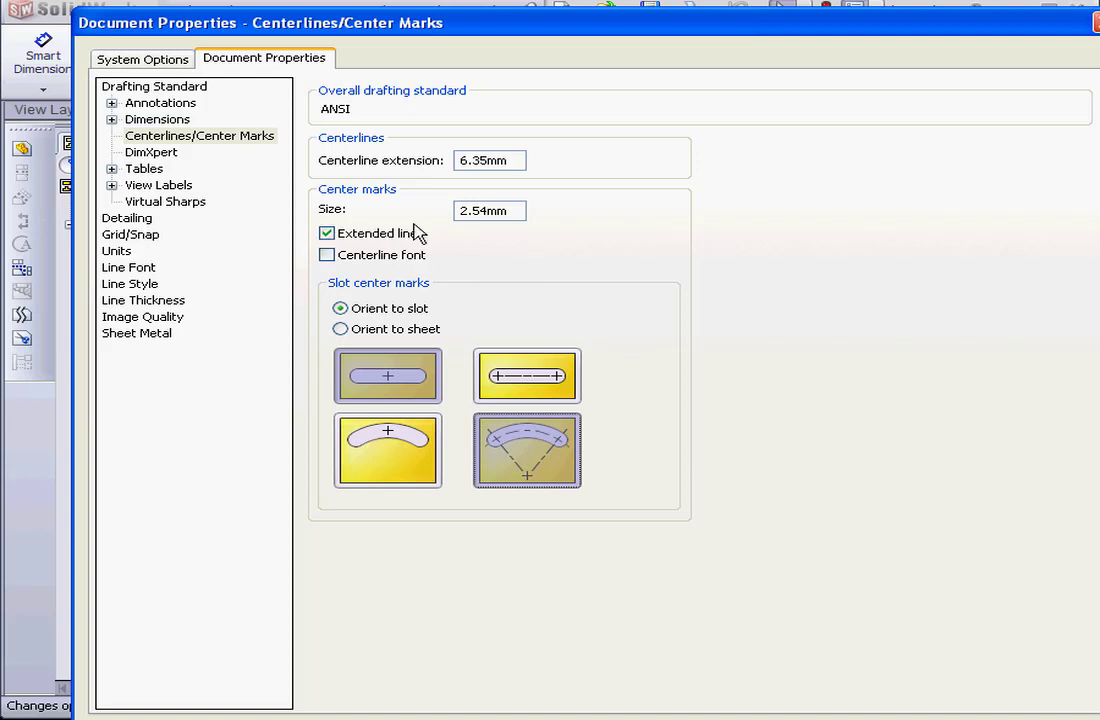
{"action": "mouse_move", "coordinate": [464, 262]}
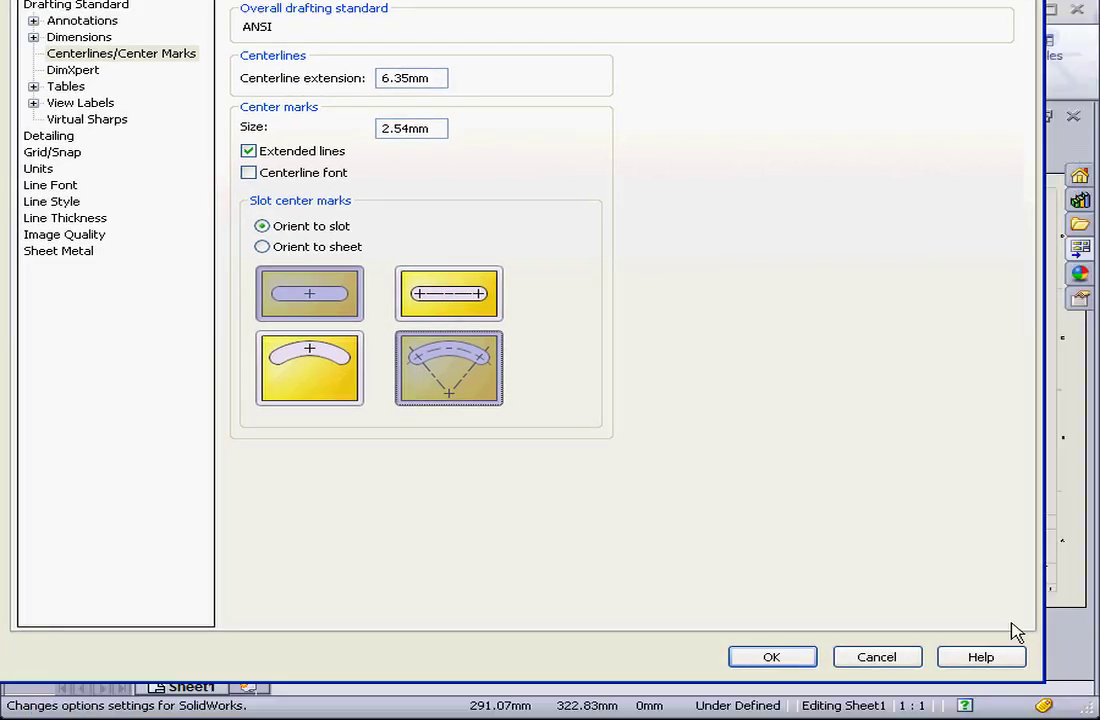
{"action": "left_click", "coordinate": [772, 656]}
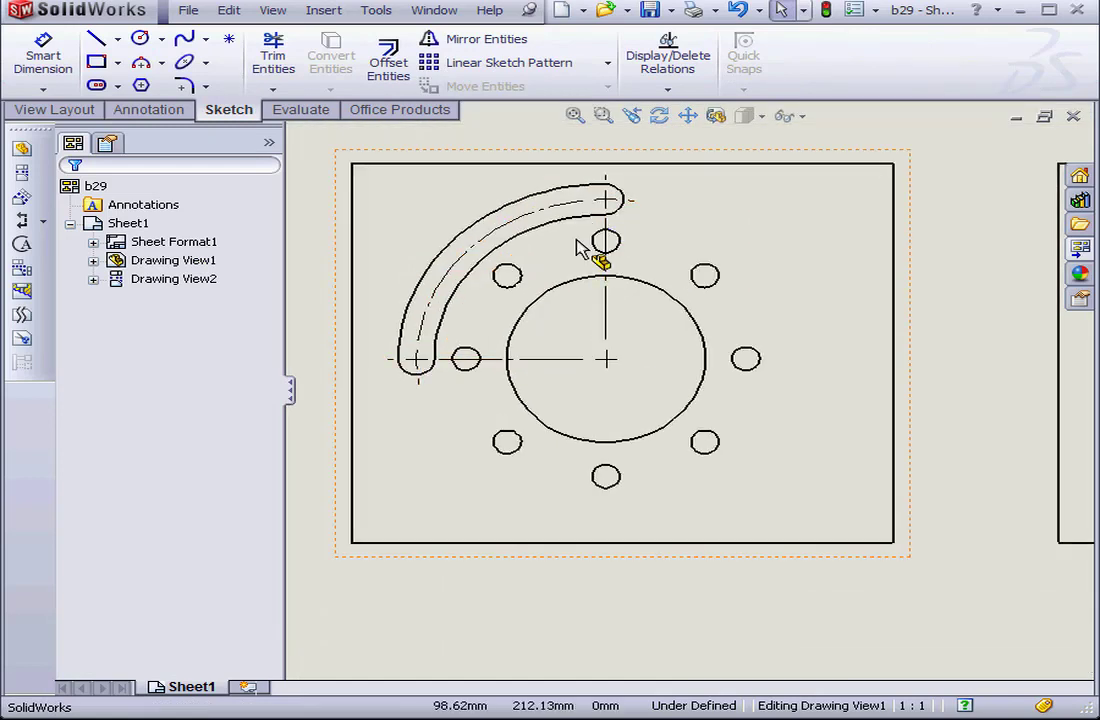
{"action": "mouse_move", "coordinate": [596, 296]}
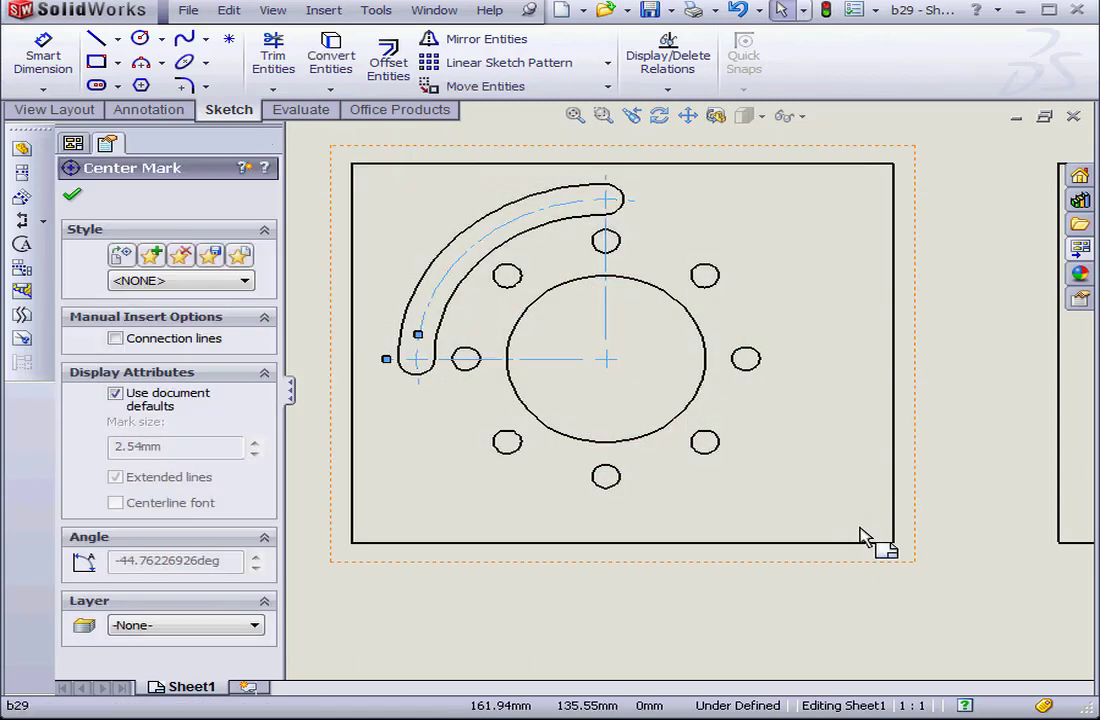
Delete the auto-inserted center marks from the placed drawing view
{"action": "left_click", "coordinate": [72, 194]}
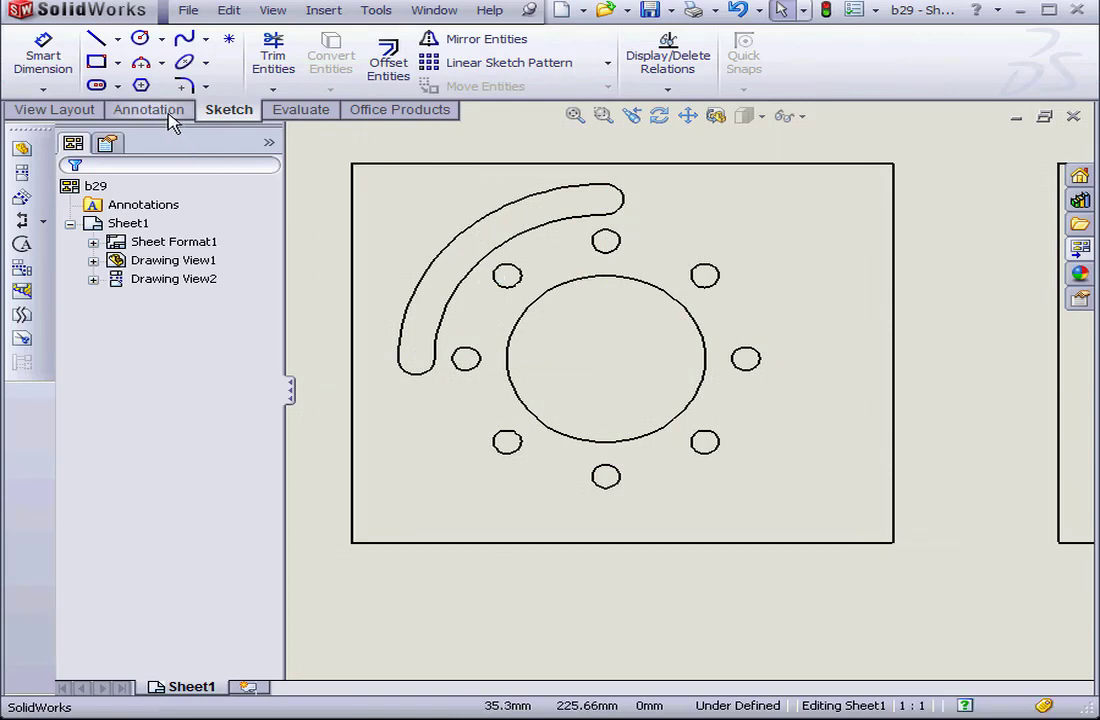
{"action": "left_click", "coordinate": [148, 108]}
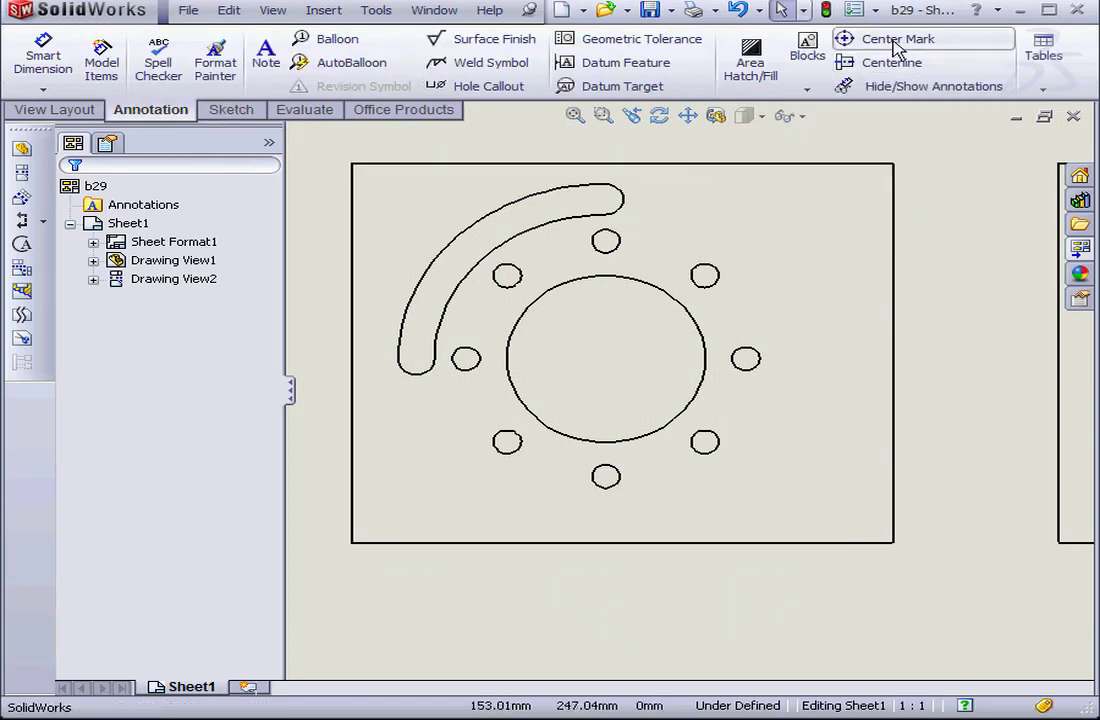
{"action": "left_click", "coordinate": [896, 38]}
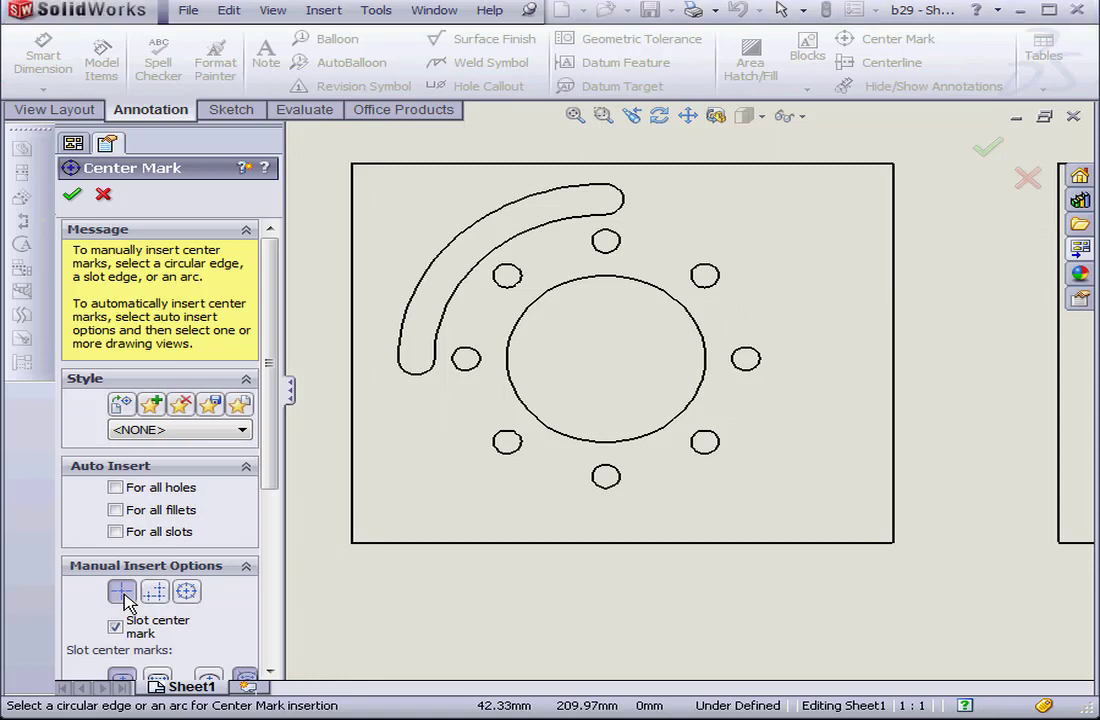
{"action": "left_click", "coordinate": [156, 592]}
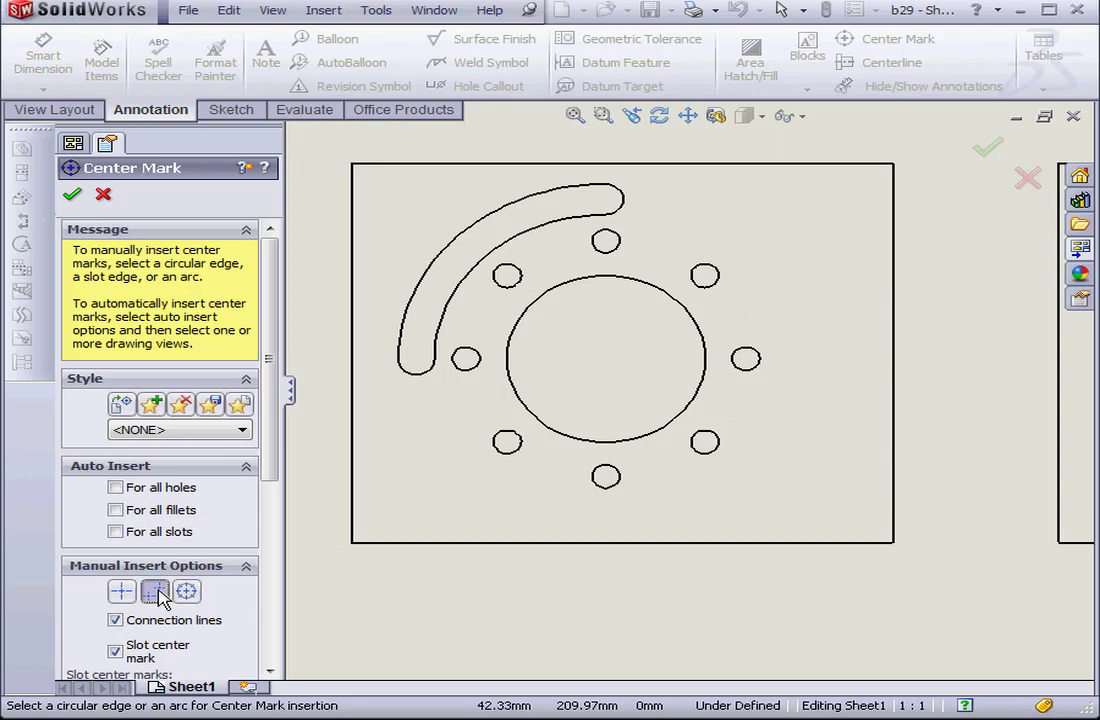
{"action": "left_click", "coordinate": [188, 592]}
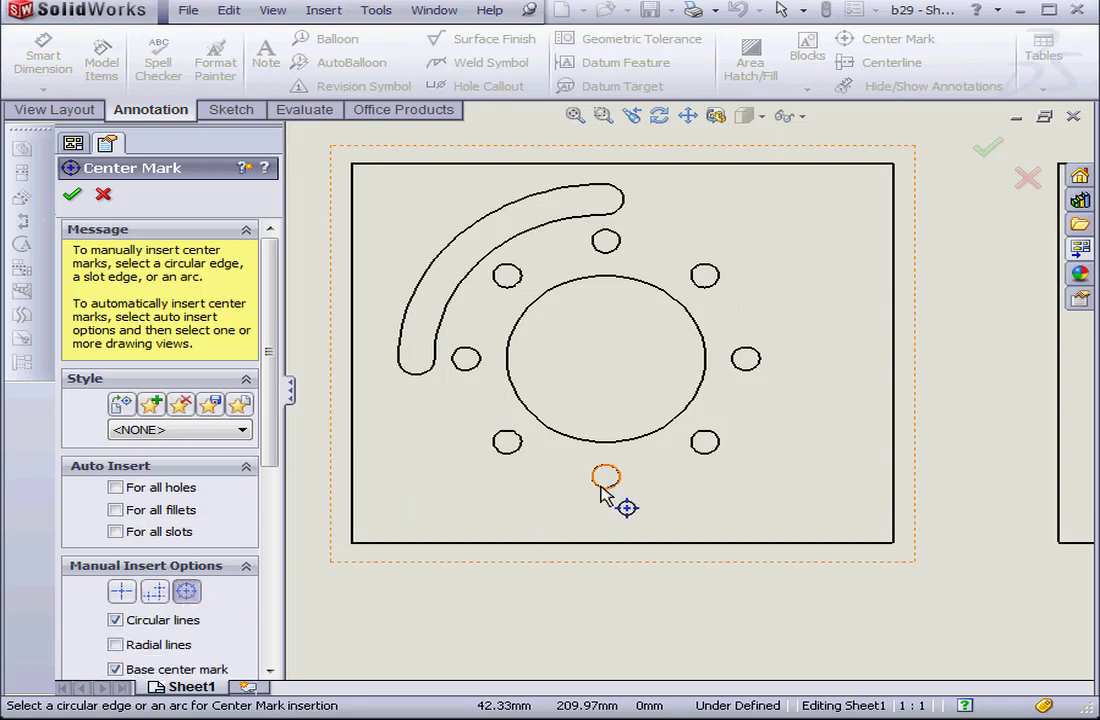
{"action": "left_click", "coordinate": [604, 476]}
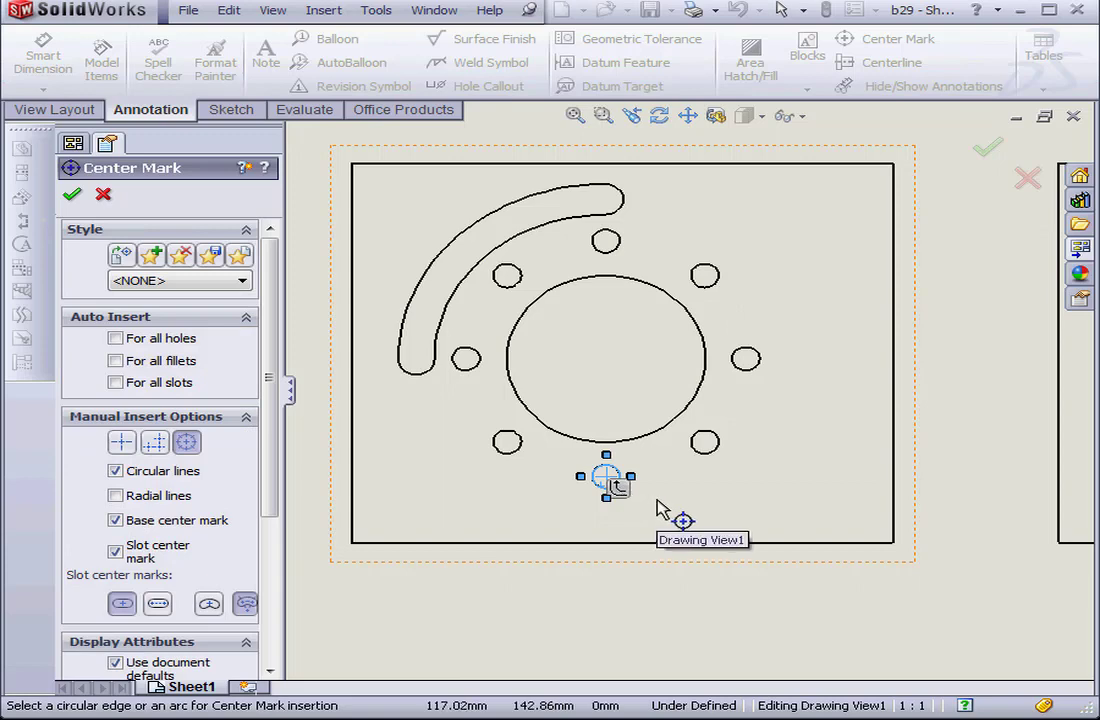
{"action": "mouse_move", "coordinate": [636, 500]}
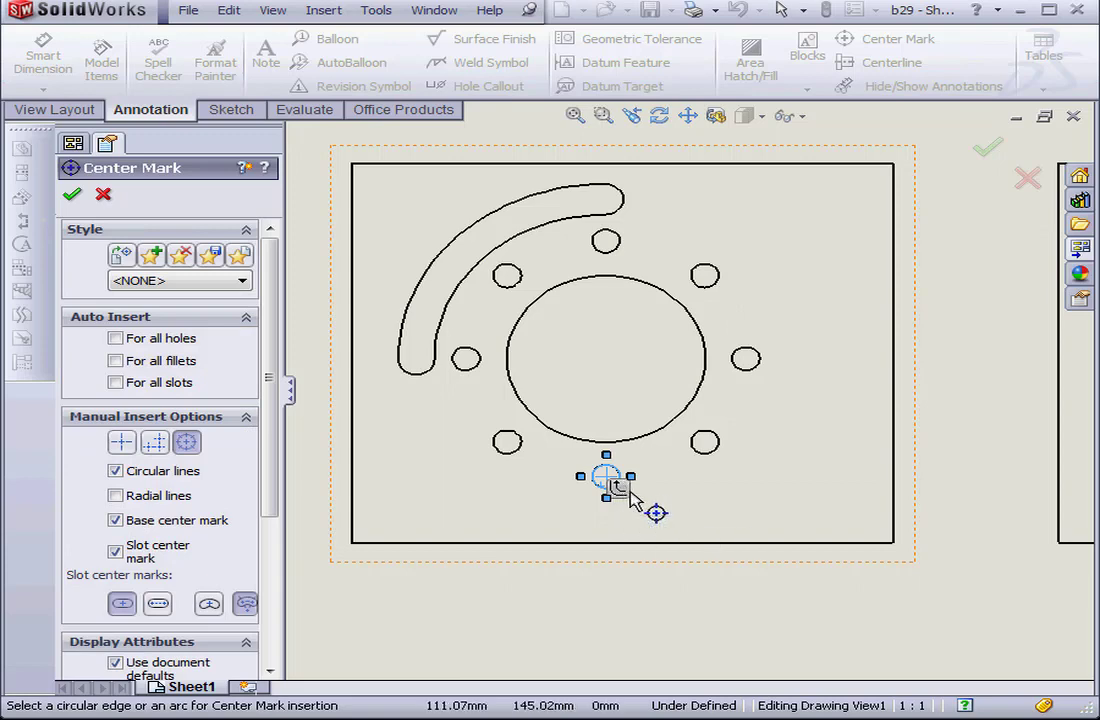
{"action": "mouse_move", "coordinate": [620, 504]}
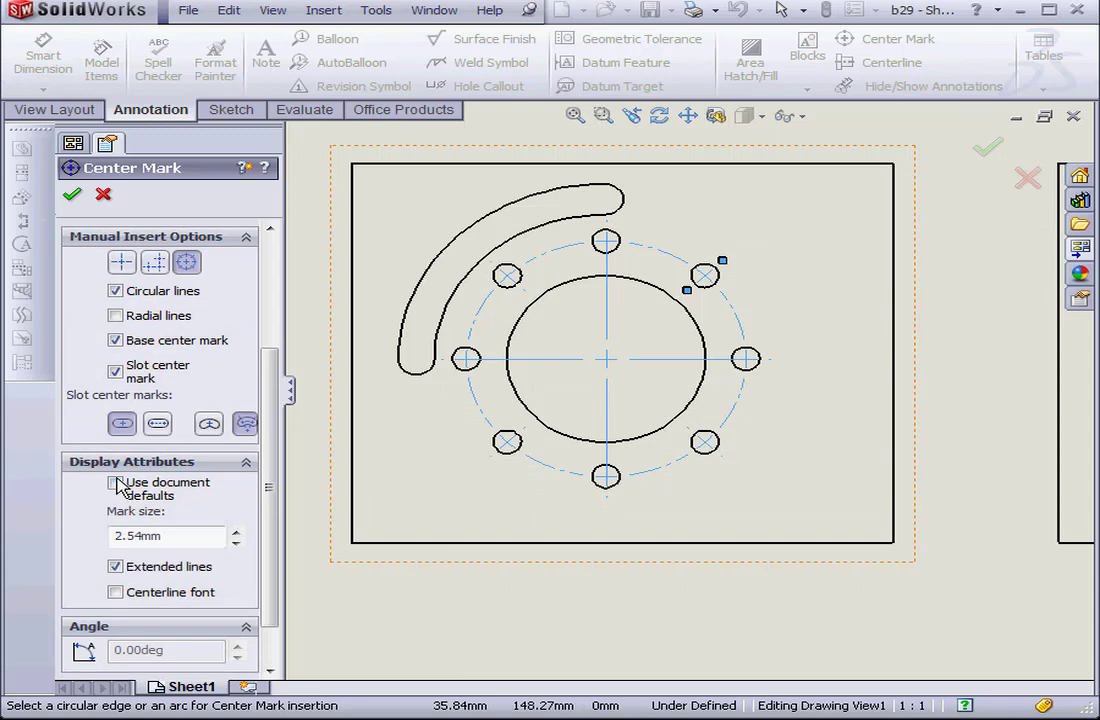
{"action": "left_click", "coordinate": [114, 482]}
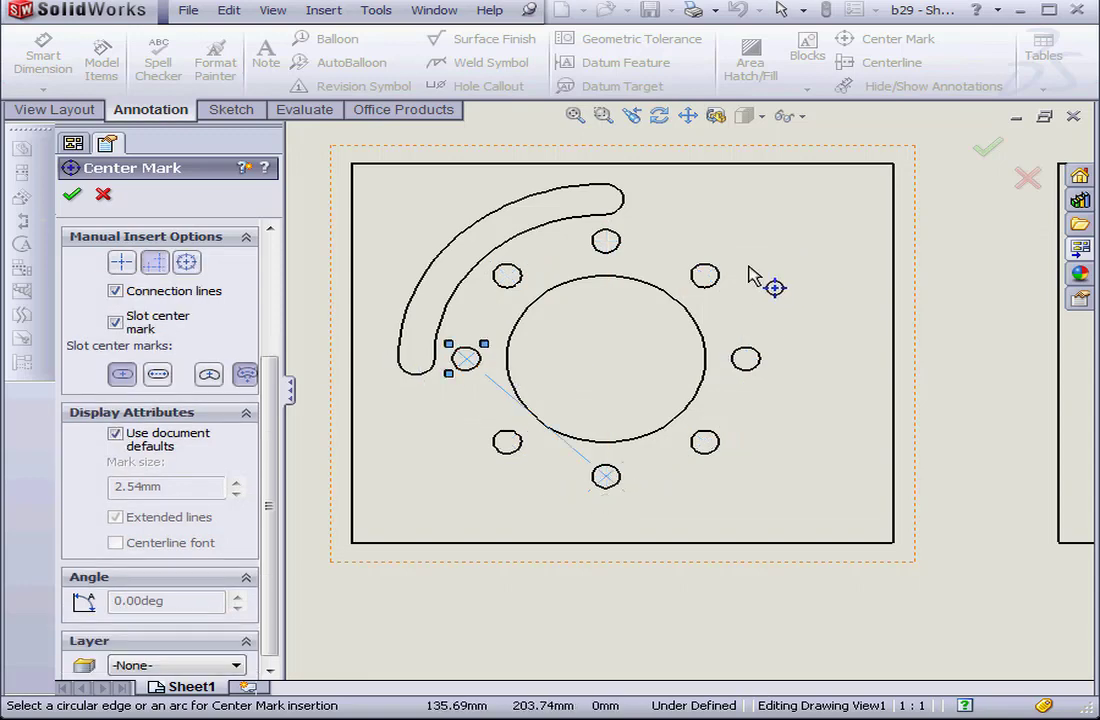
{"action": "left_click", "coordinate": [604, 240]}
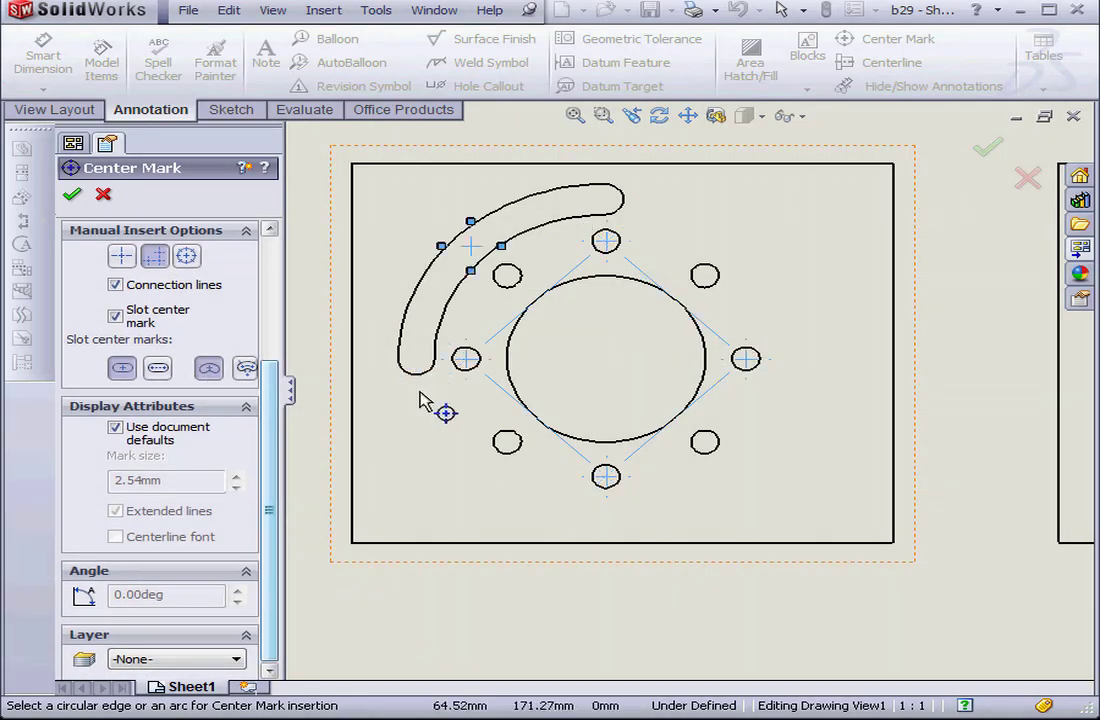
{"action": "mouse_move", "coordinate": [450, 410]}
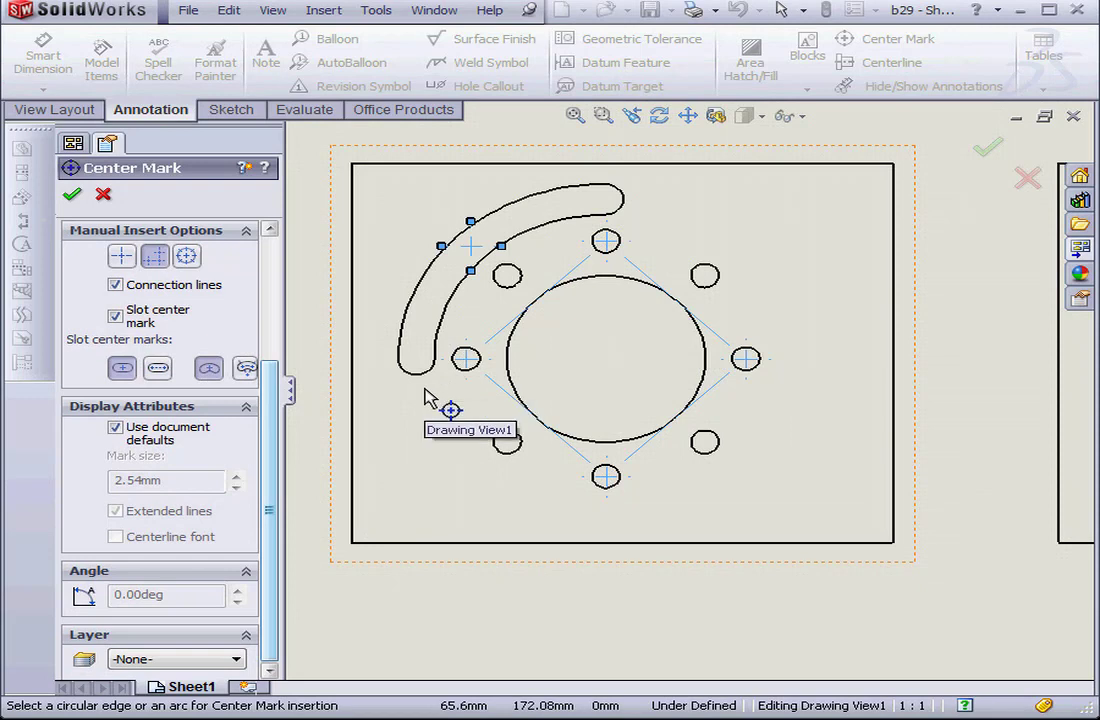
{"action": "left_click", "coordinate": [72, 194]}
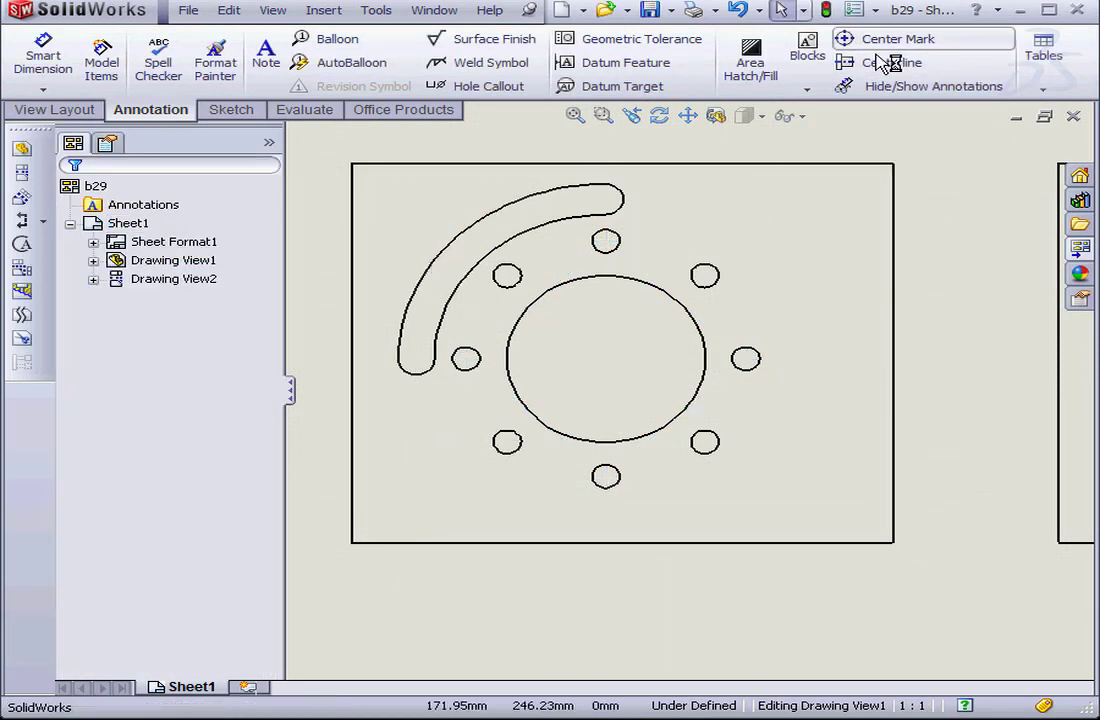
Add a center mark to the curved arc slot in the drawing view and confirm
{"action": "left_click", "coordinate": [896, 38]}
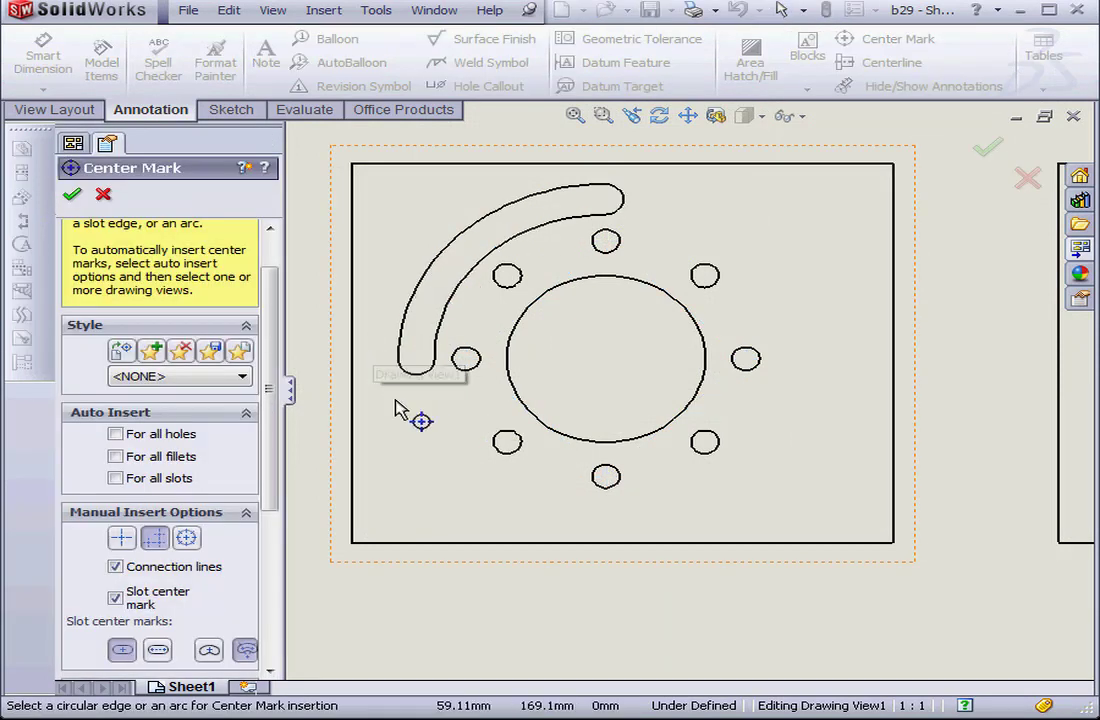
{"action": "left_click", "coordinate": [606, 360]}
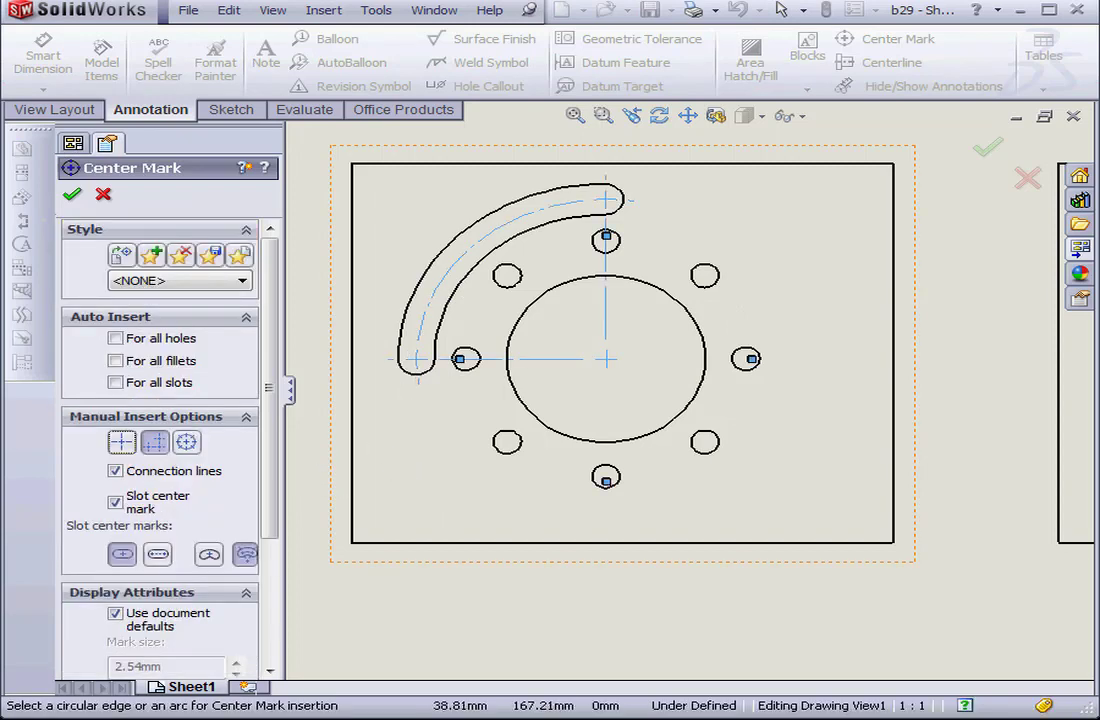
{"action": "left_click", "coordinate": [72, 194]}
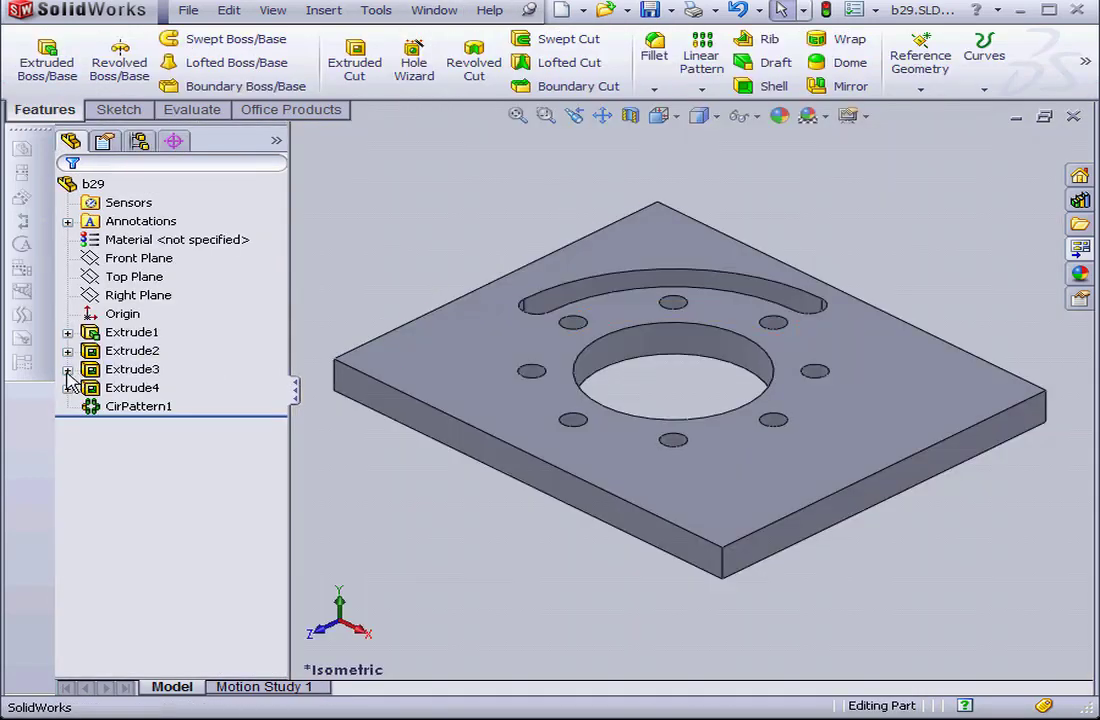
Edit Sketch3 under Extrude3, the sketch behind the curved slot cut
{"action": "right_click", "coordinate": [160, 388]}
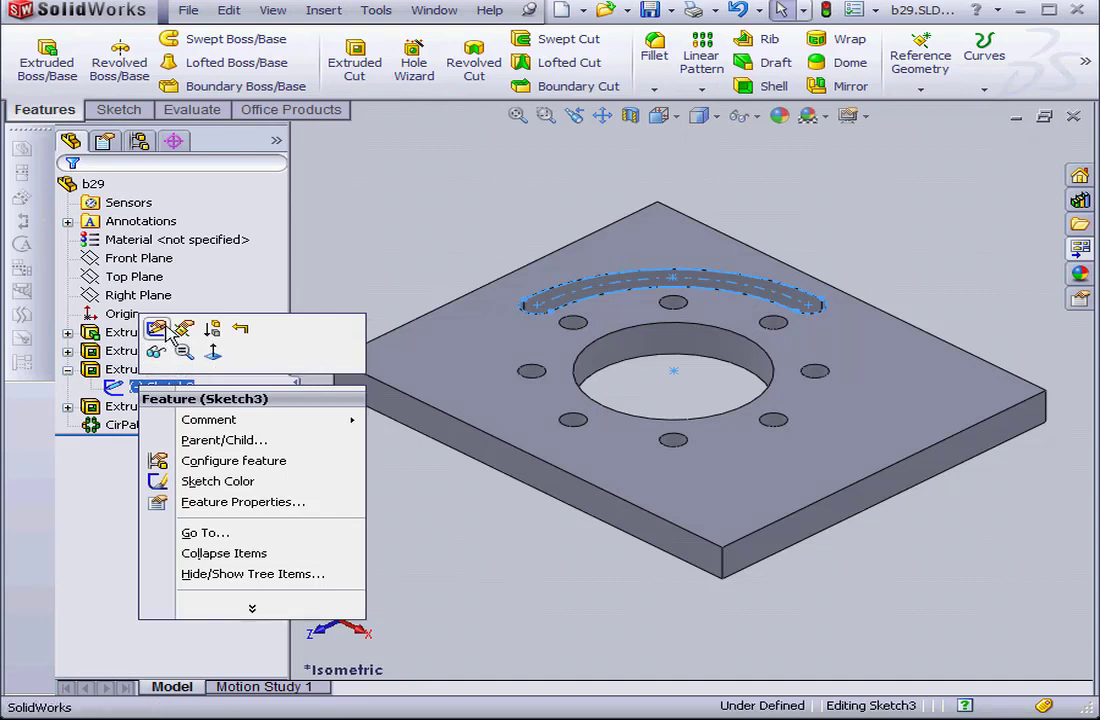
{"action": "left_click", "coordinate": [156, 328]}
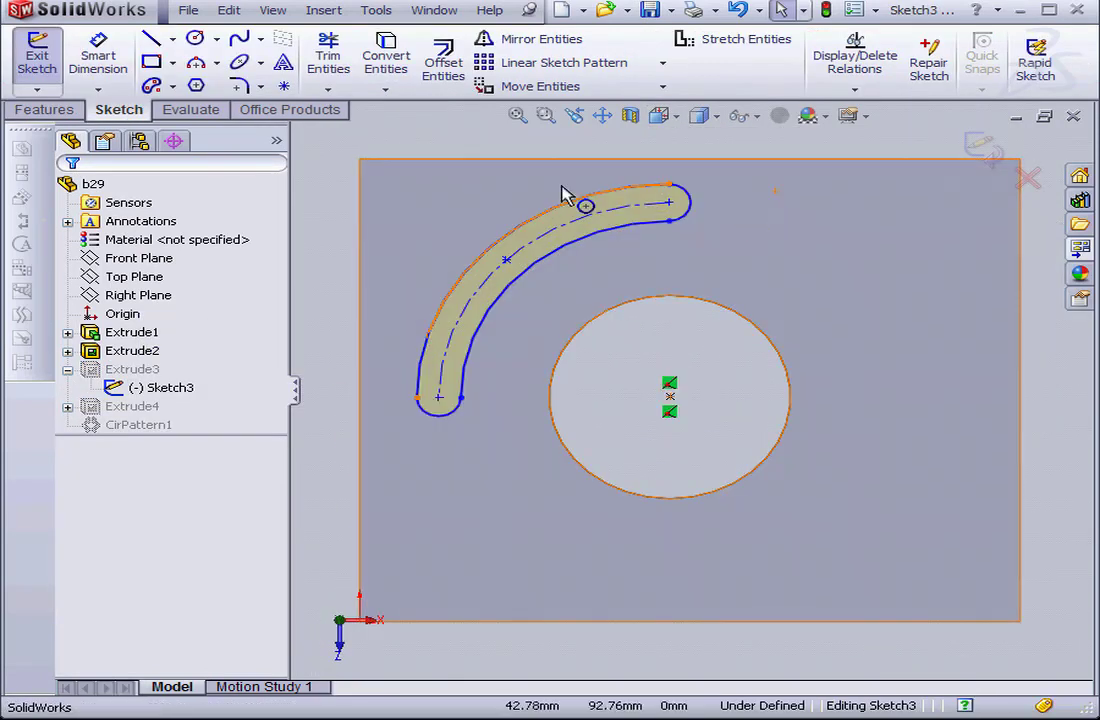
{"action": "left_click", "coordinate": [176, 86]}
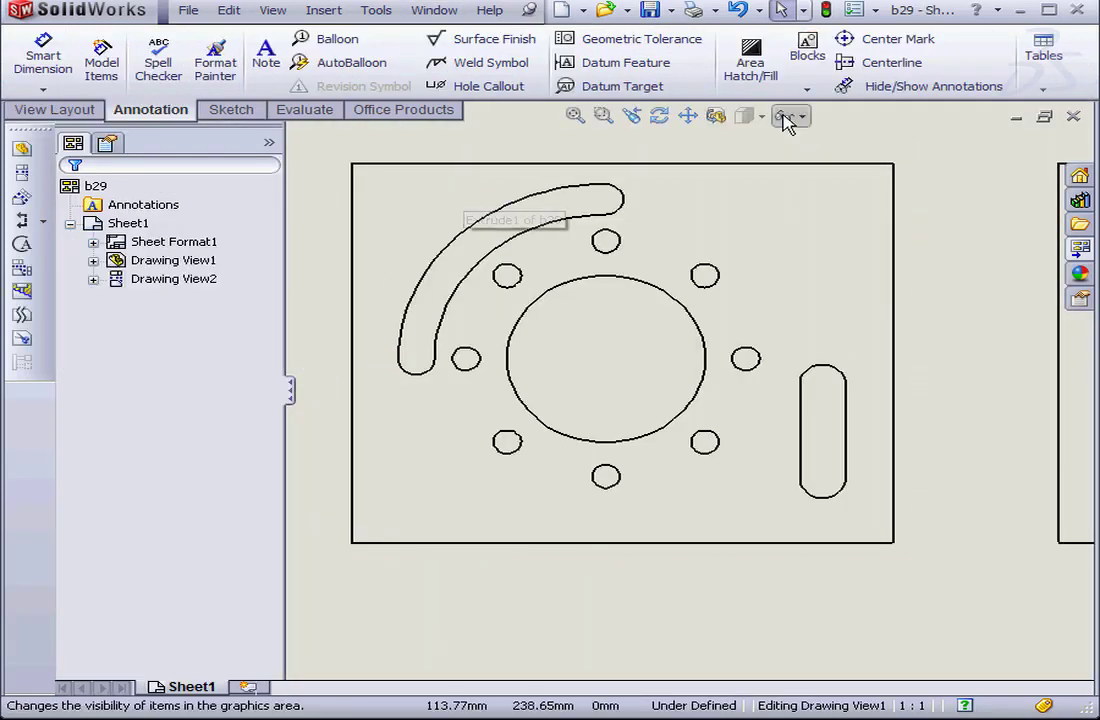
{"action": "left_click", "coordinate": [896, 40]}
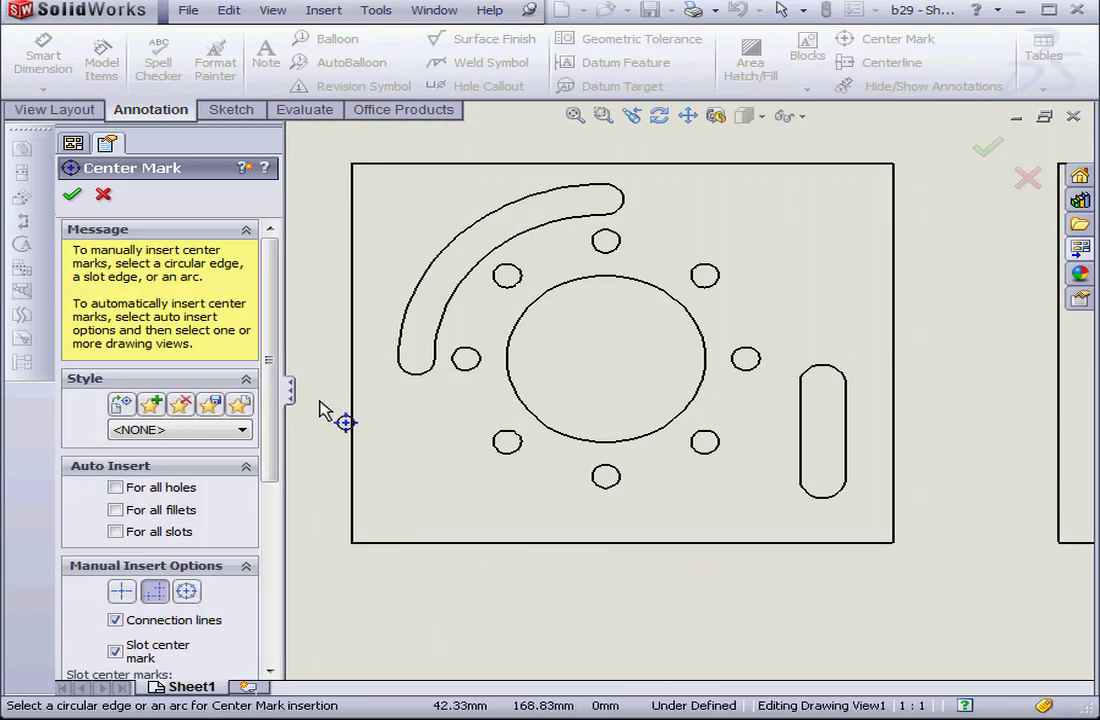
{"action": "left_click", "coordinate": [822, 432]}
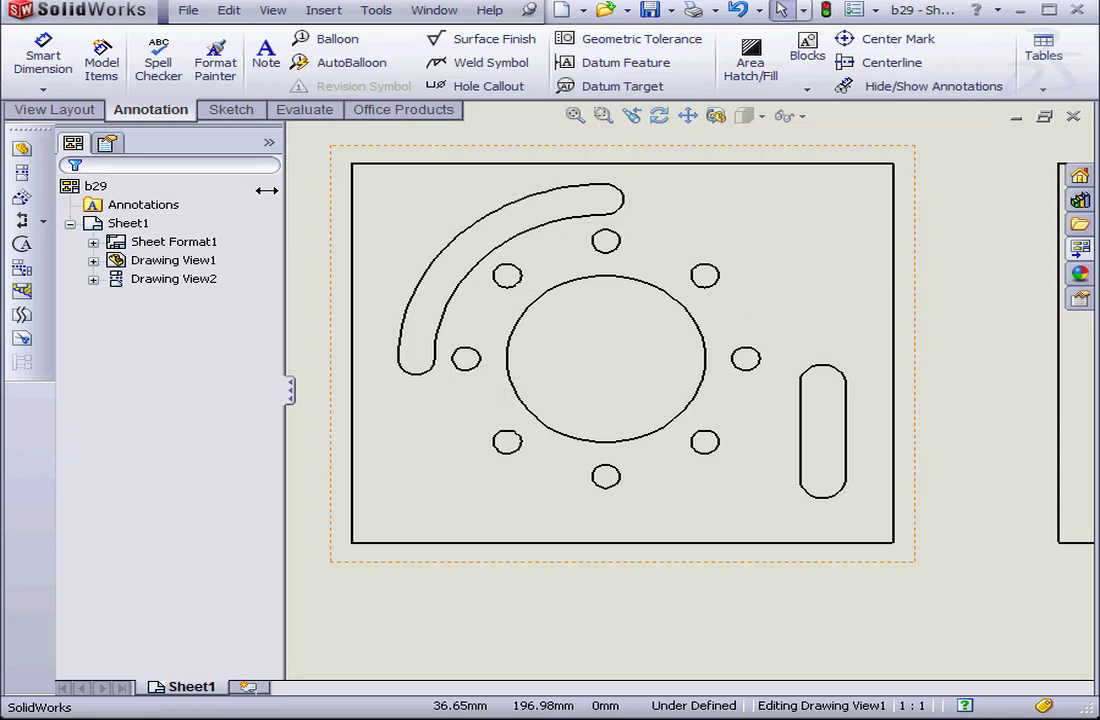
{"action": "left_click", "coordinate": [376, 10]}
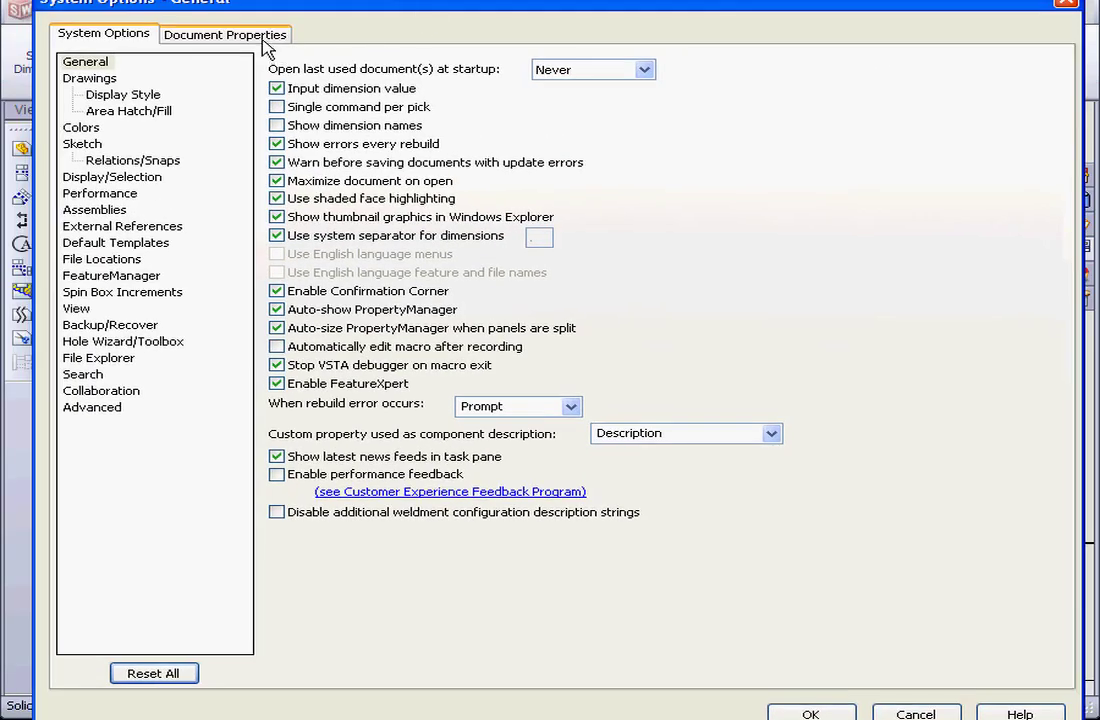
In Document Properties, choose slot center marks at both ends joined by a centerline
{"action": "left_click", "coordinate": [224, 34]}
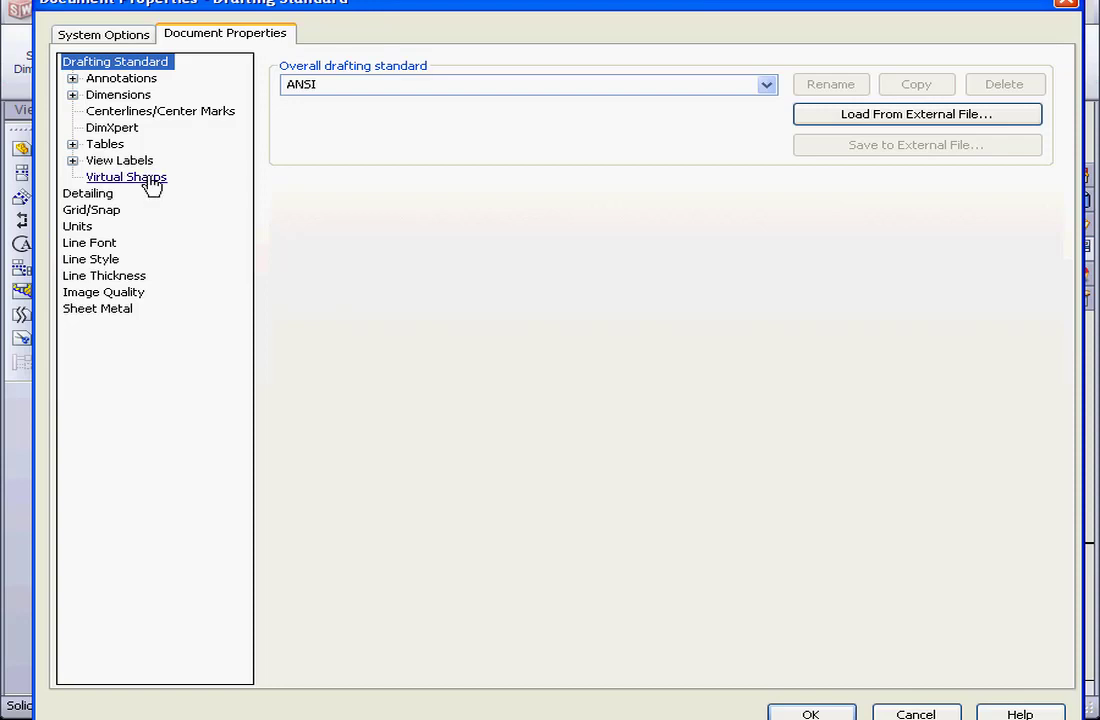
{"action": "left_click", "coordinate": [160, 112]}
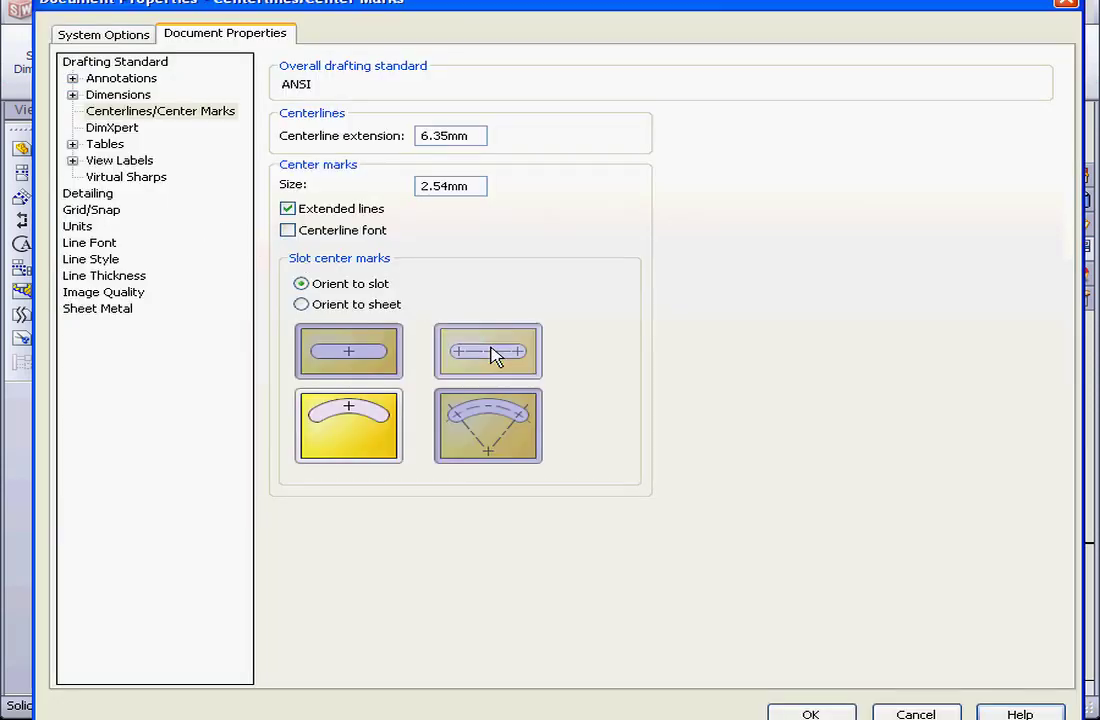
{"action": "left_click", "coordinate": [488, 352]}
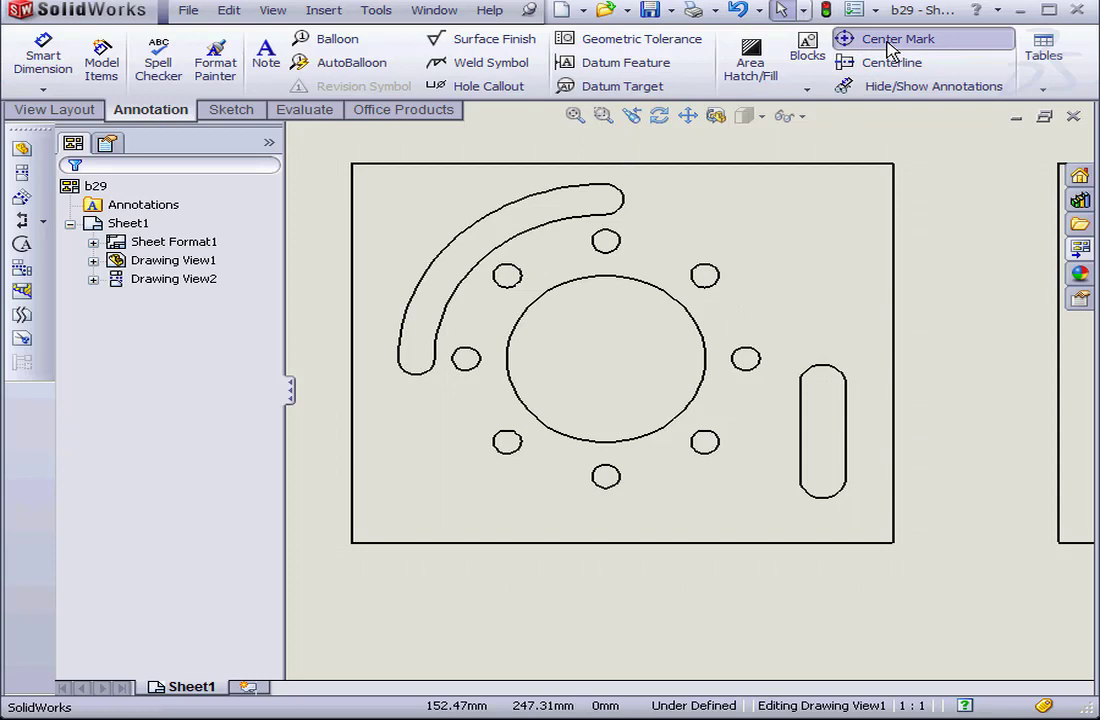
Add end center marks to the straight vertical slot and confirm with the green check
{"action": "left_click", "coordinate": [896, 38]}
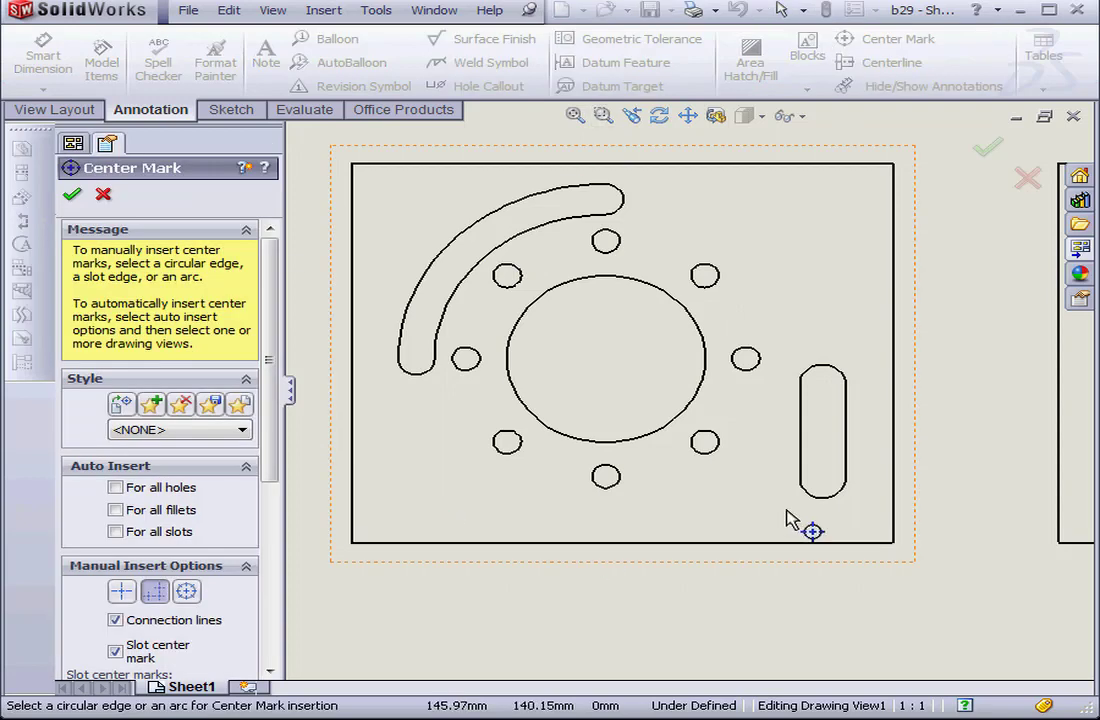
{"action": "left_click", "coordinate": [822, 430]}
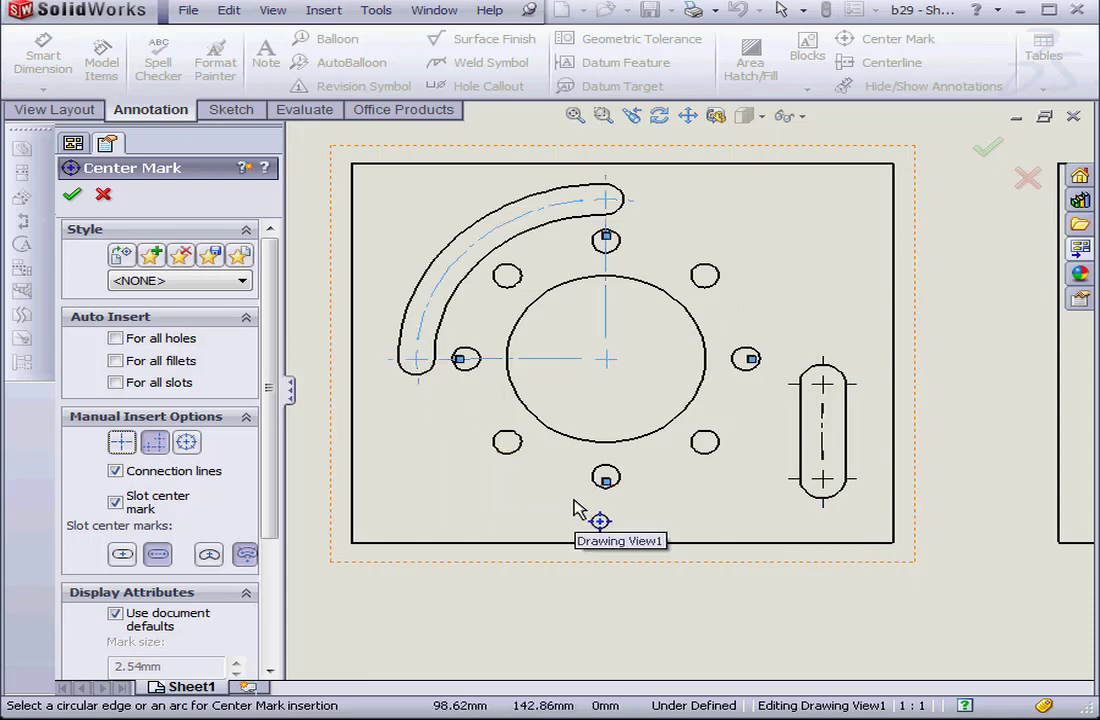
{"action": "mouse_move", "coordinate": [528, 504]}
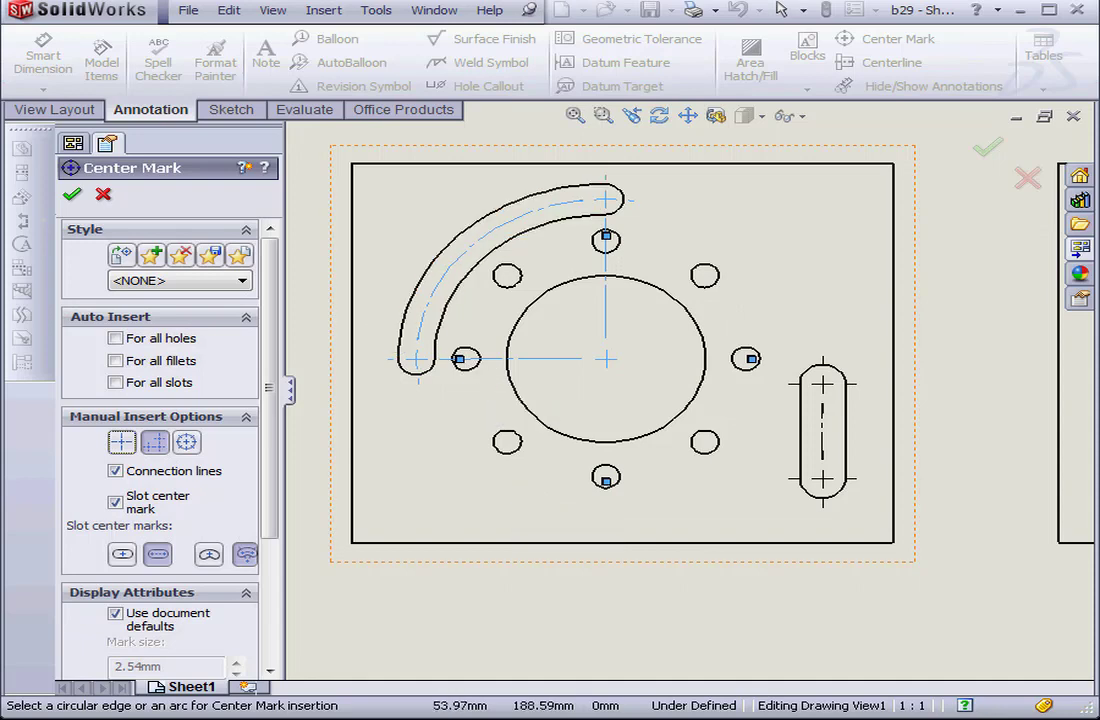
{"action": "left_click", "coordinate": [72, 194]}
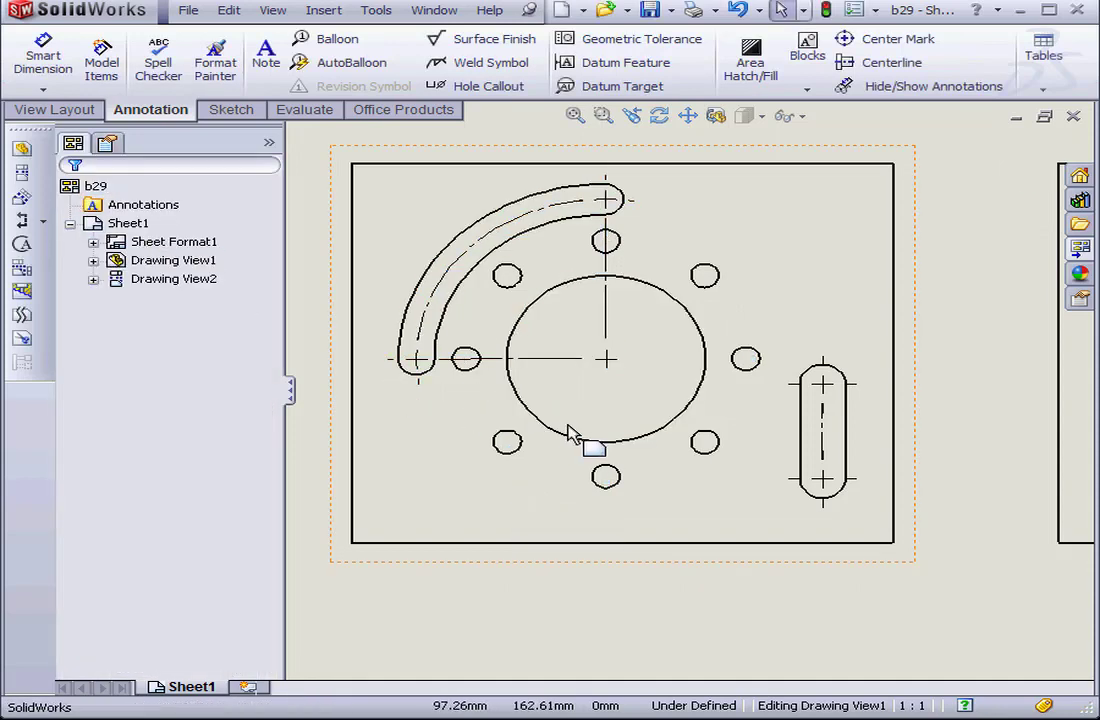
{"action": "mouse_move", "coordinate": [590, 448]}
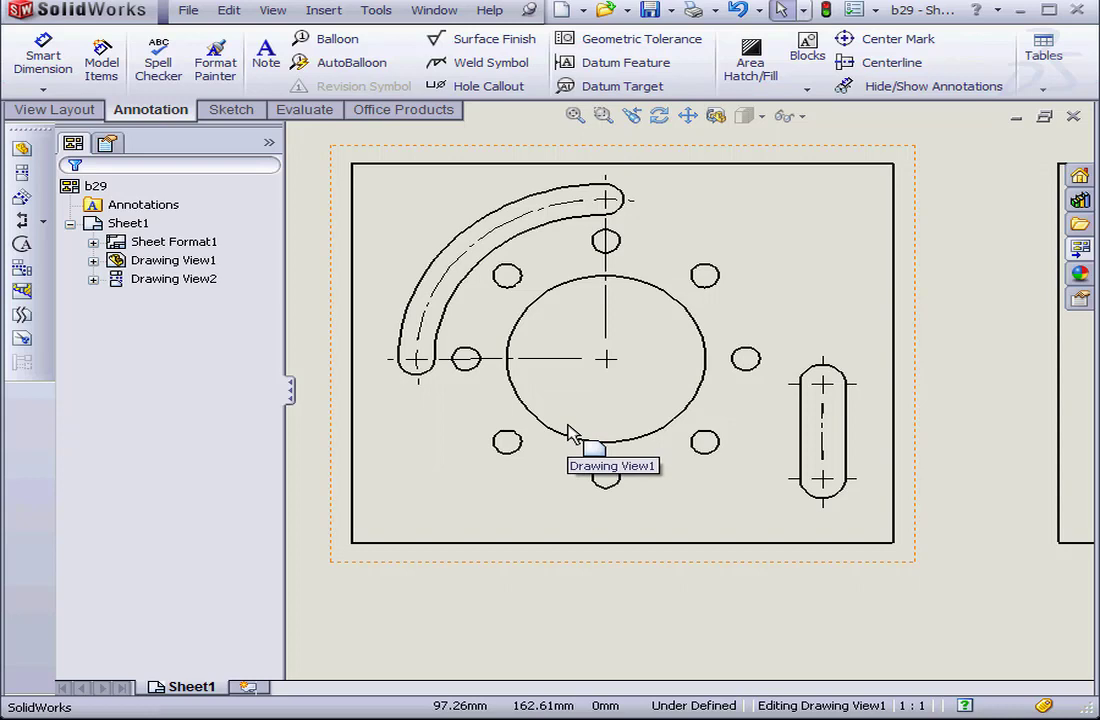